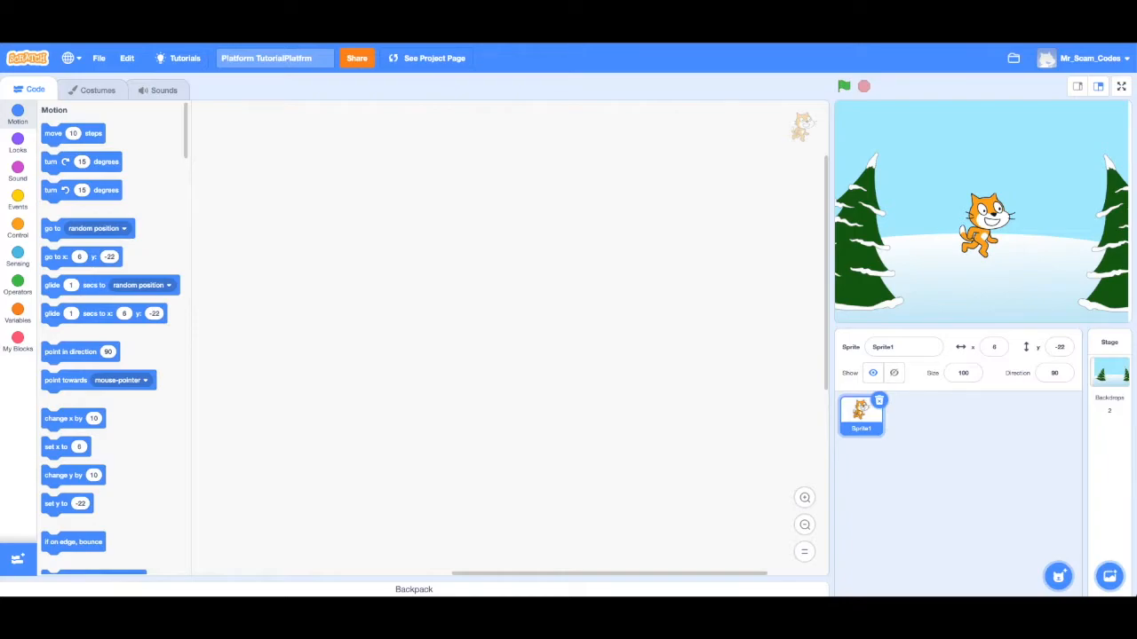
{"action": "mouse_move", "coordinate": [612, 286]}
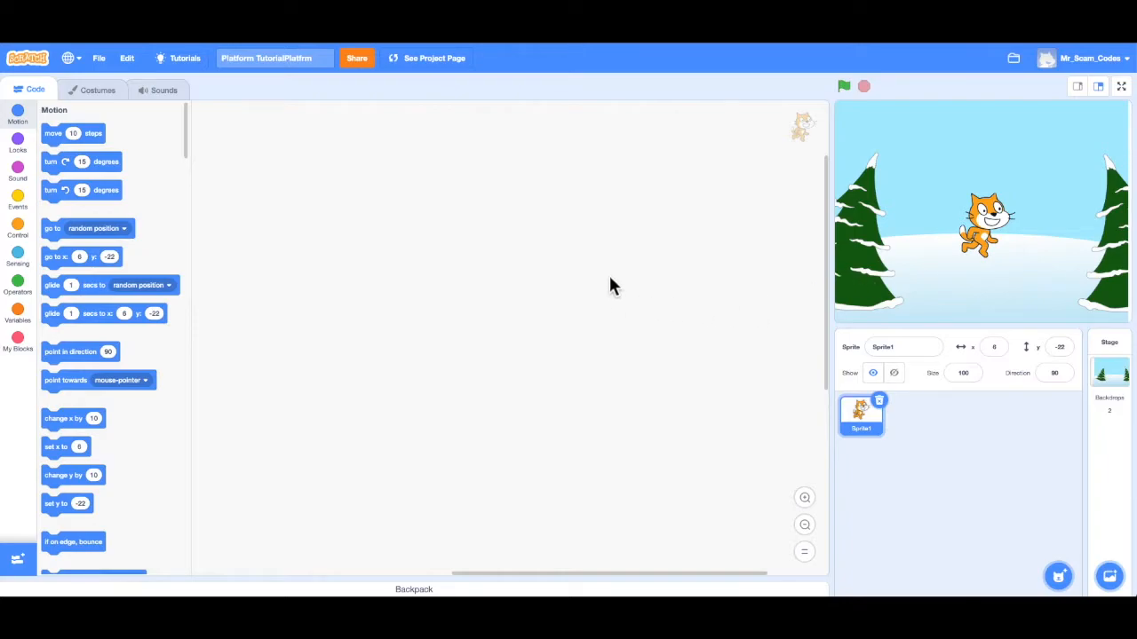
{"action": "mouse_move", "coordinate": [1128, 352]}
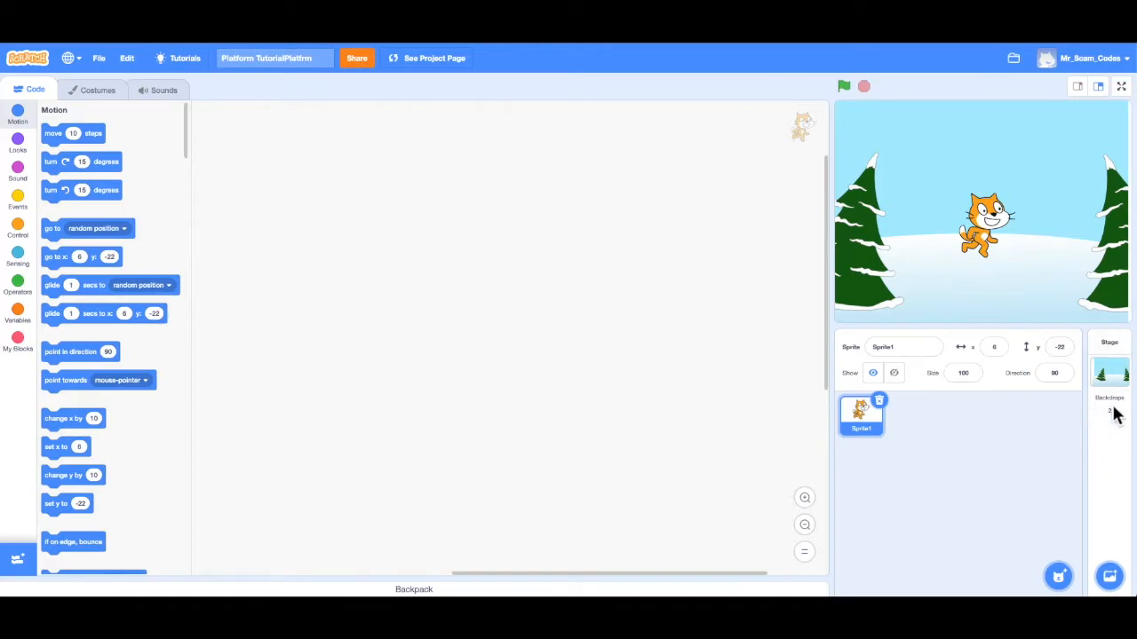
{"action": "mouse_move", "coordinate": [1117, 384]}
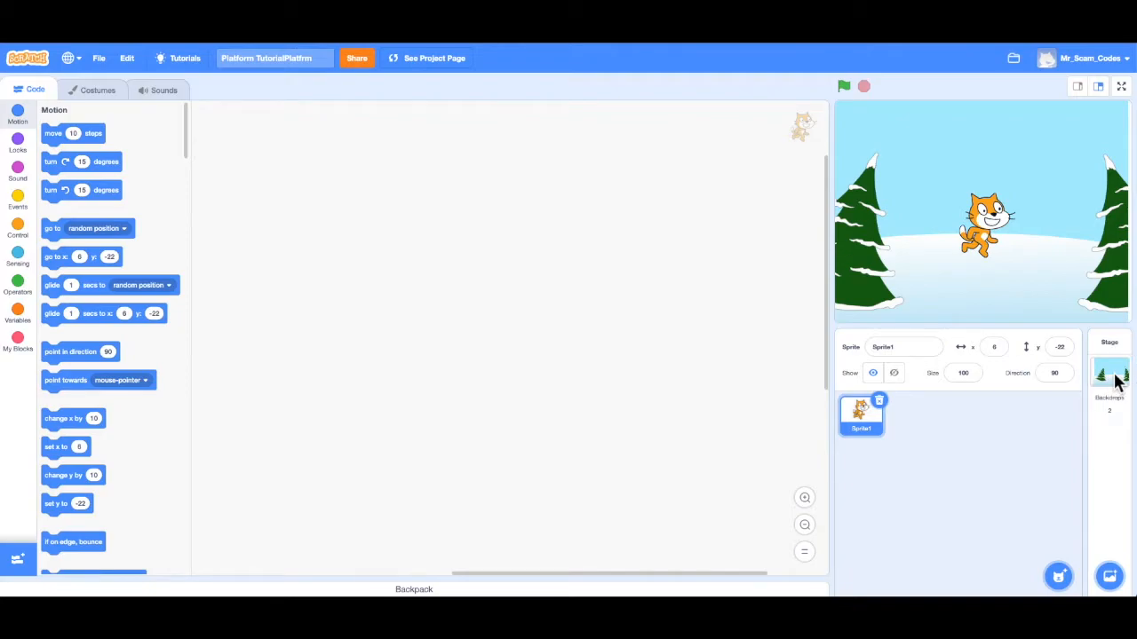
Step: Select the Stage and switch to its Backdrops tab with the blank backdrop1
{"action": "left_click", "coordinate": [1108, 368]}
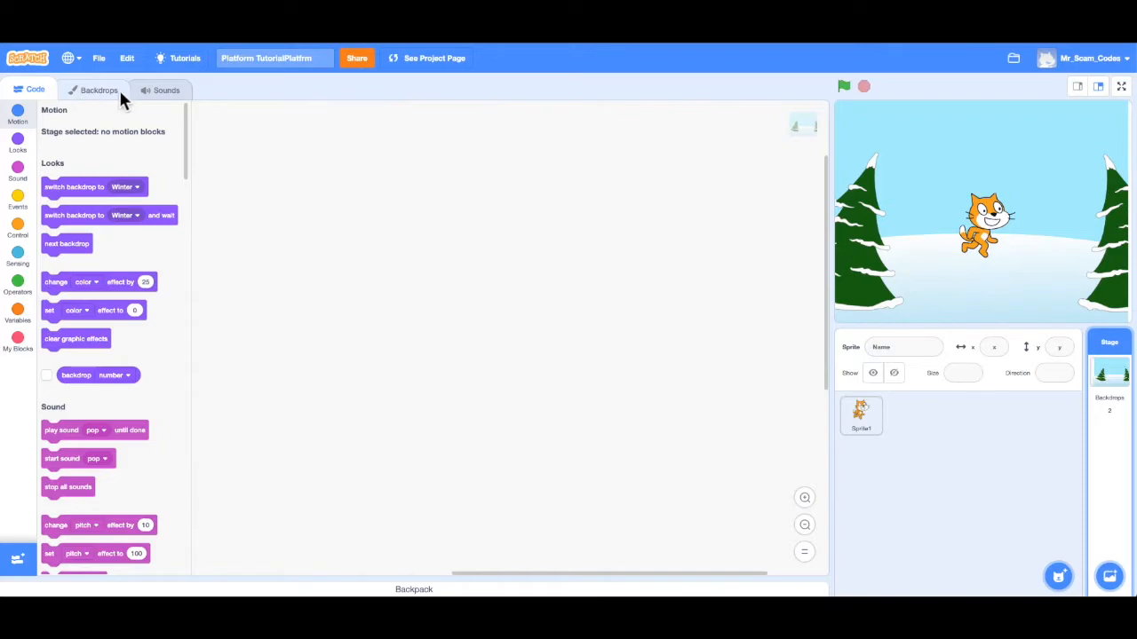
{"action": "mouse_move", "coordinate": [110, 98]}
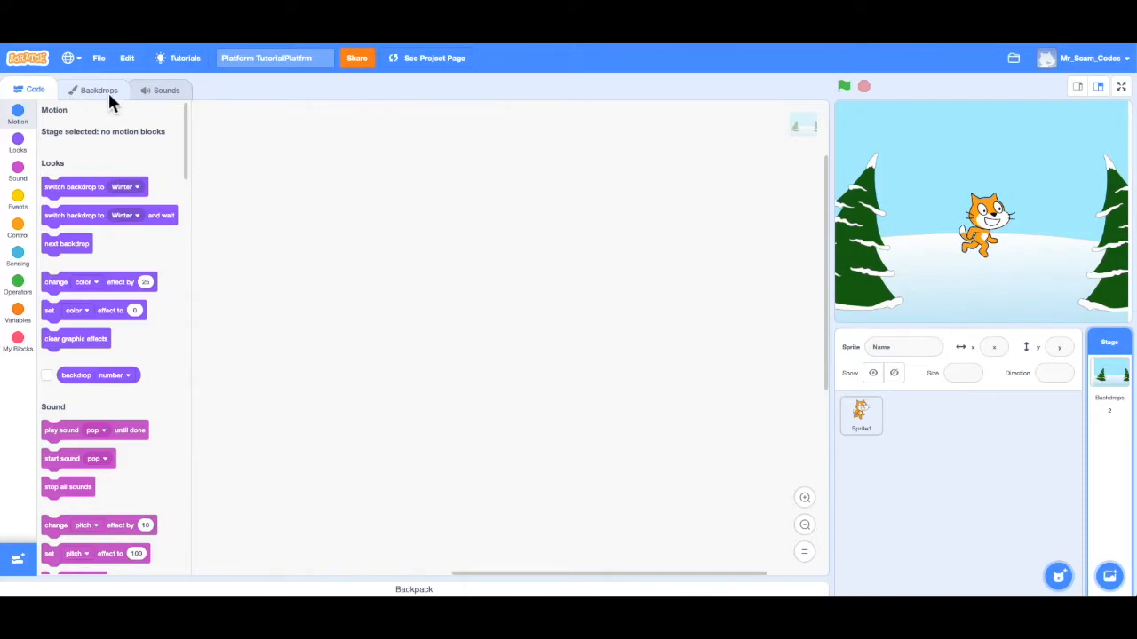
{"action": "left_click", "coordinate": [100, 89]}
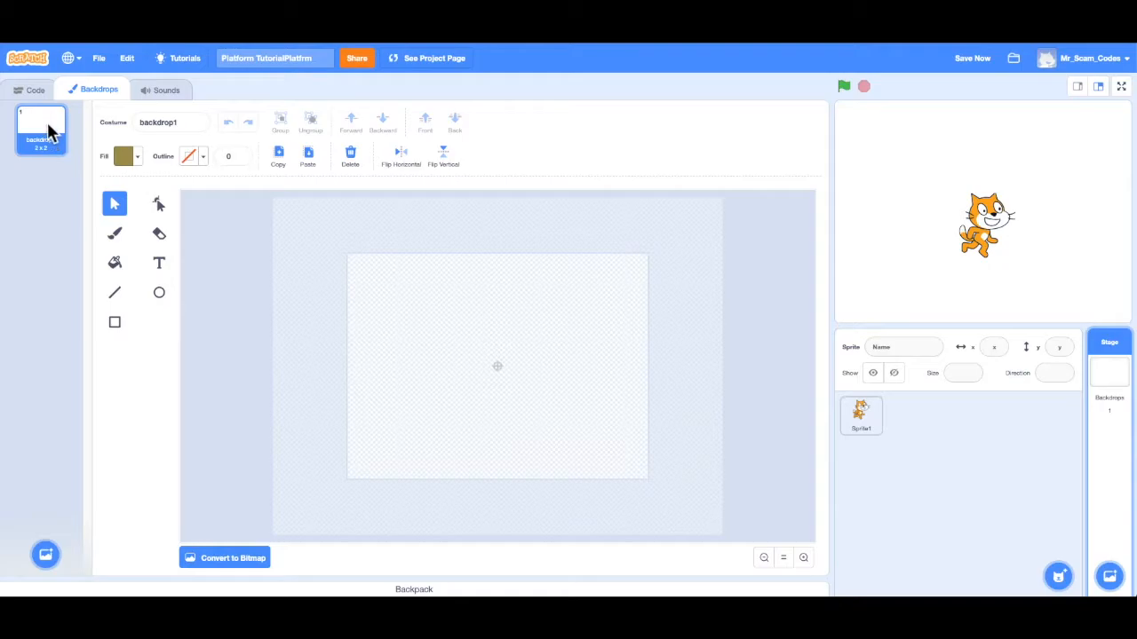
{"action": "mouse_move", "coordinate": [398, 373]}
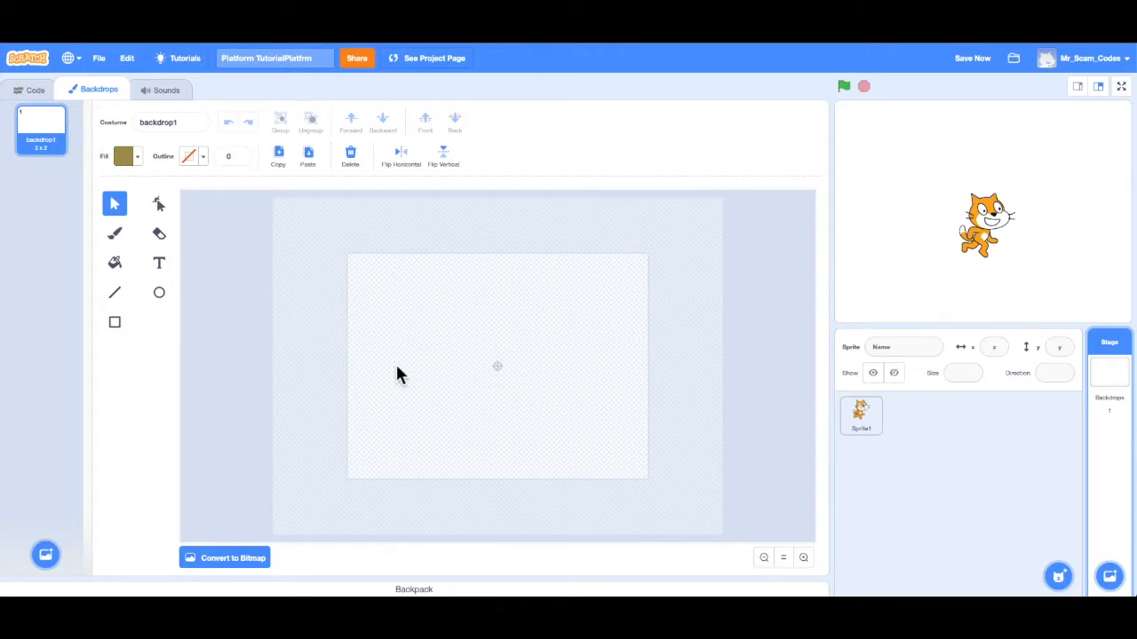
{"action": "mouse_move", "coordinate": [877, 466]}
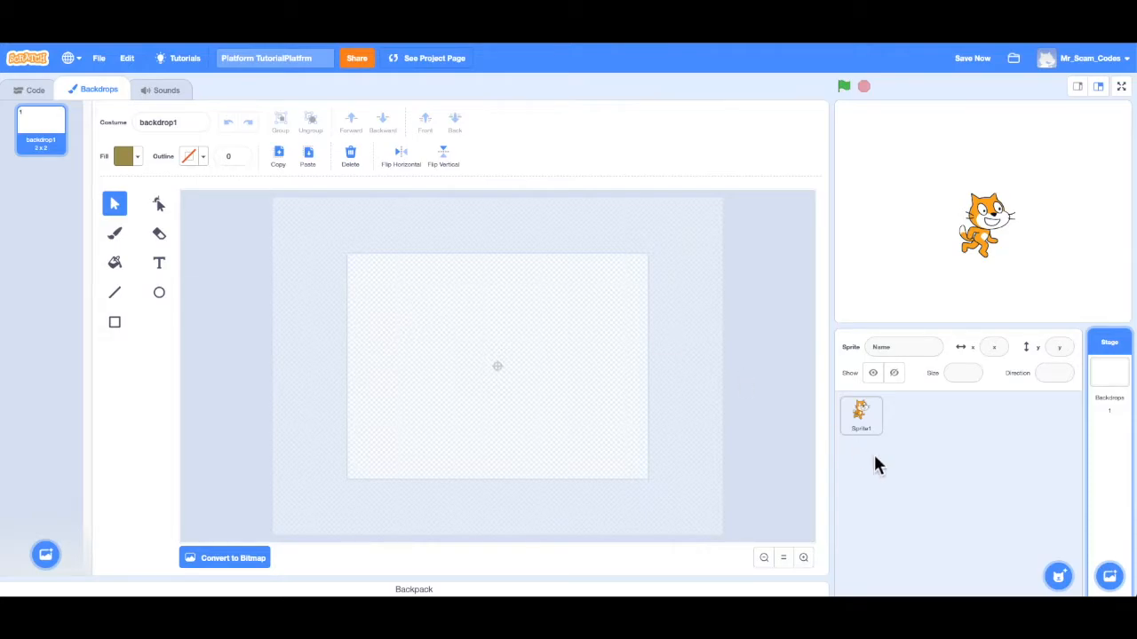
{"action": "mouse_move", "coordinate": [1109, 577]}
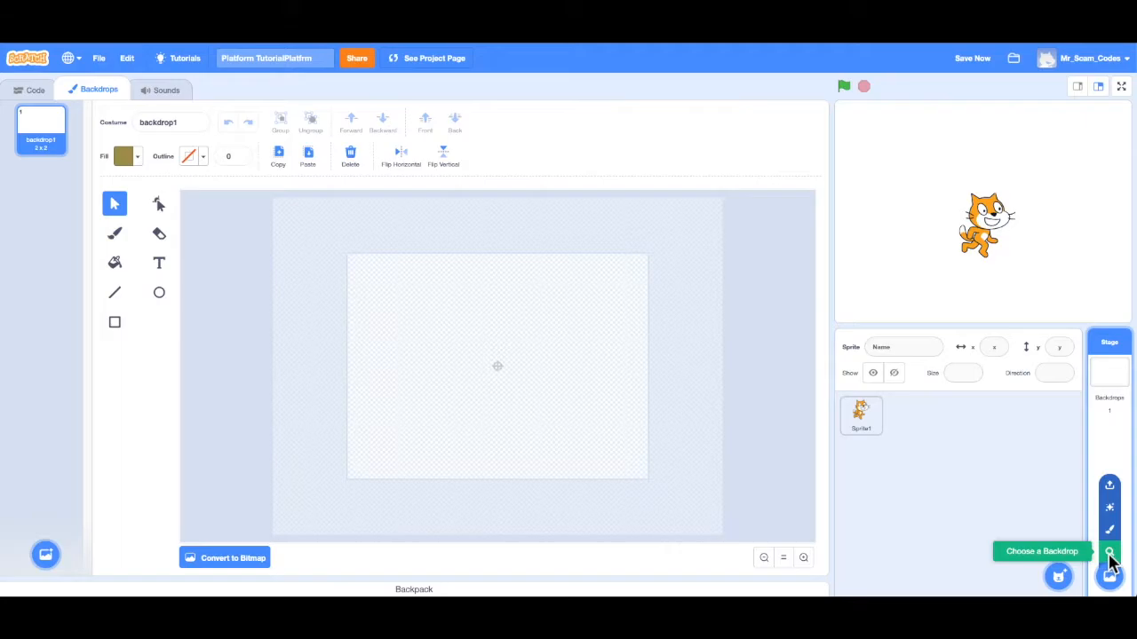
Step: Open the backdrop library and scroll through the built-in backdrops without choosing one
{"action": "left_click", "coordinate": [1109, 551]}
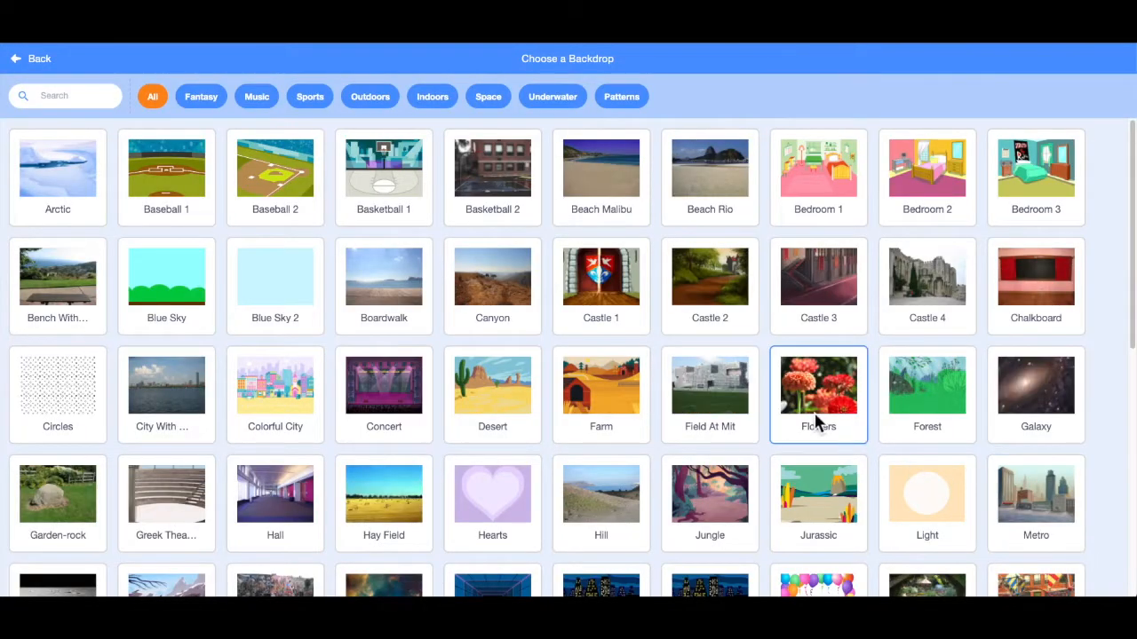
{"action": "scroll", "scroll_direction": "down", "scroll_amount": 3}
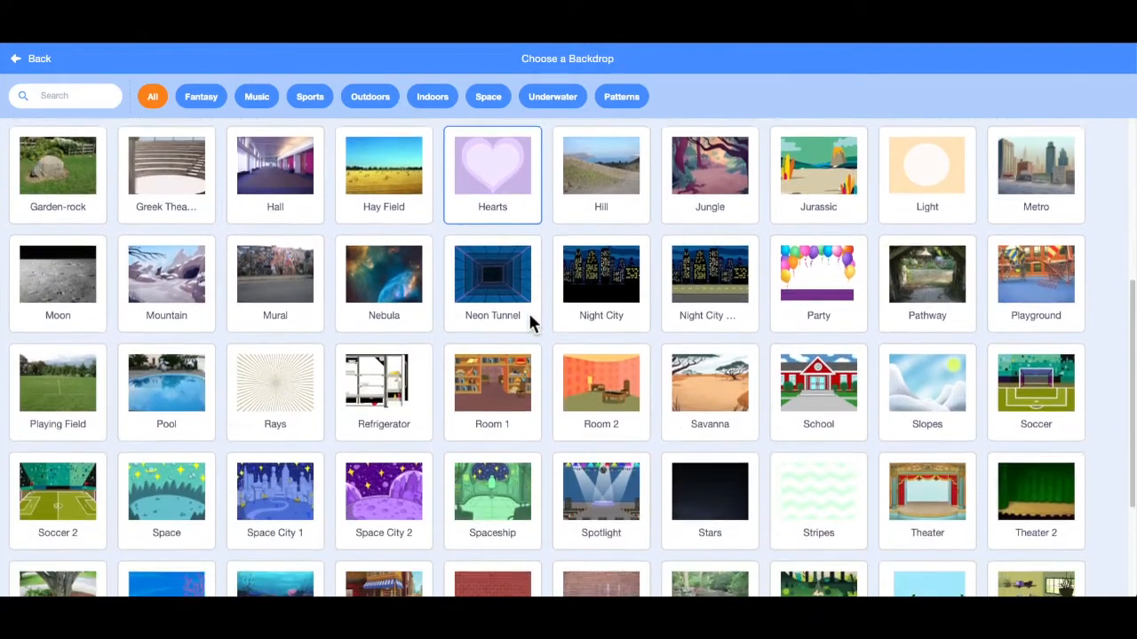
{"action": "scroll", "scroll_direction": "down", "scroll_amount": 3}
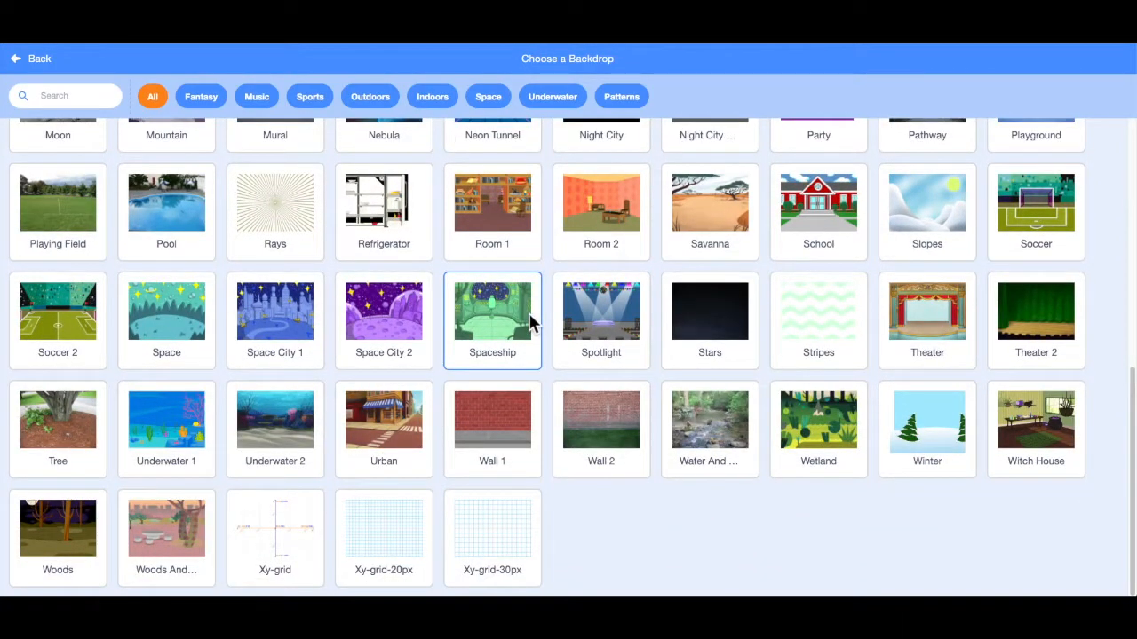
{"action": "scroll", "scroll_direction": "up", "scroll_amount": 3}
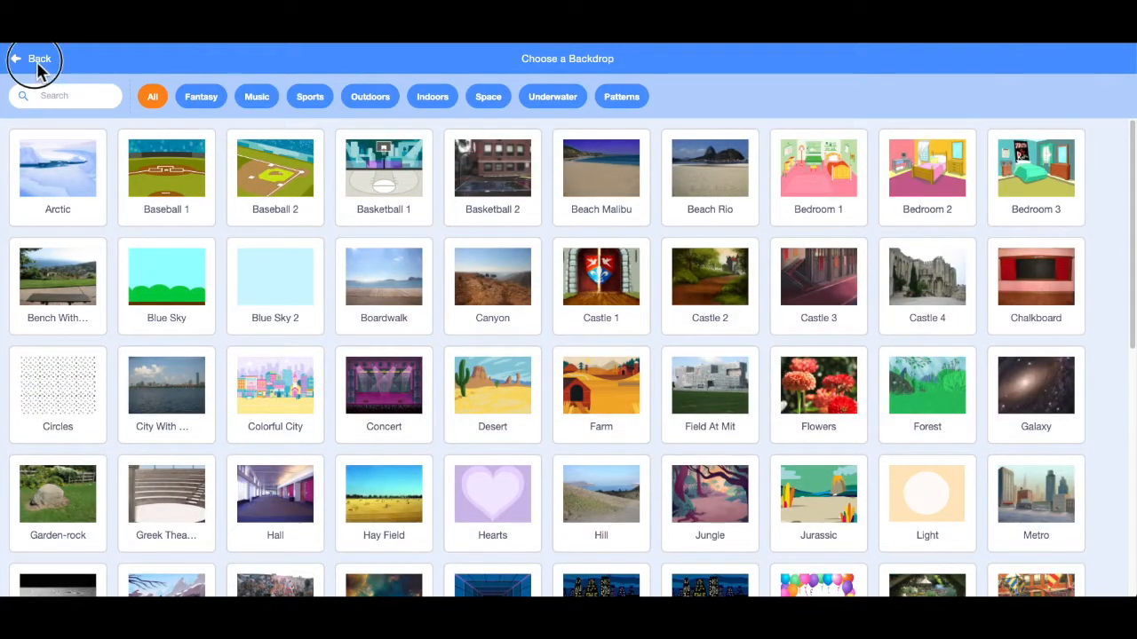
Step: Leave the library without a choice and rename backdrop1 to 'level 1'
{"action": "left_click", "coordinate": [32, 59]}
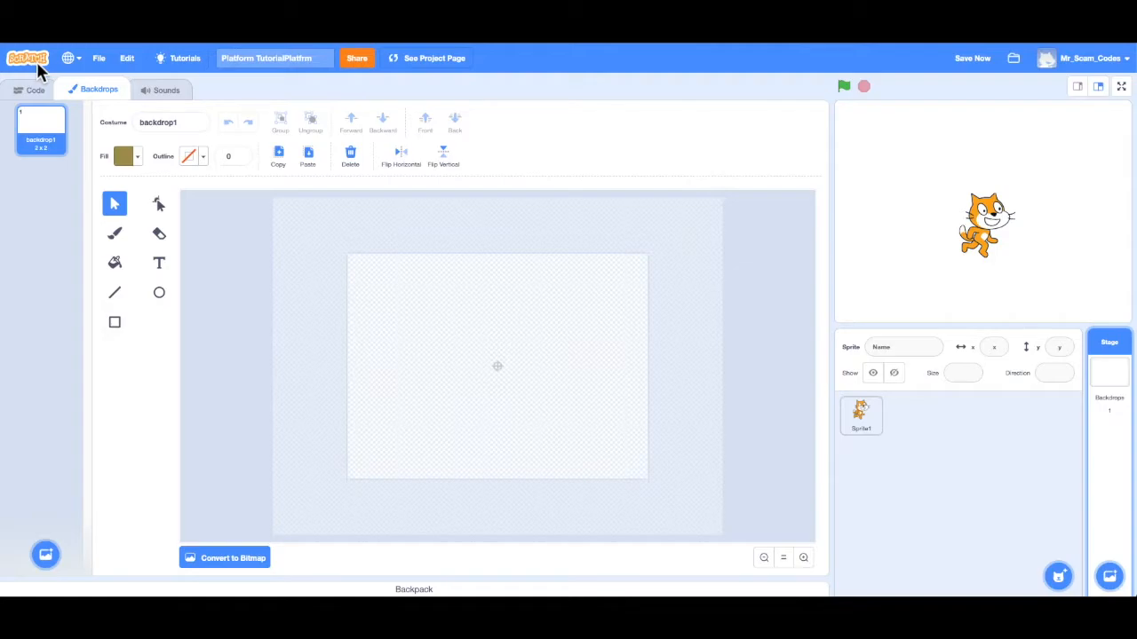
{"action": "mouse_move", "coordinate": [356, 299]}
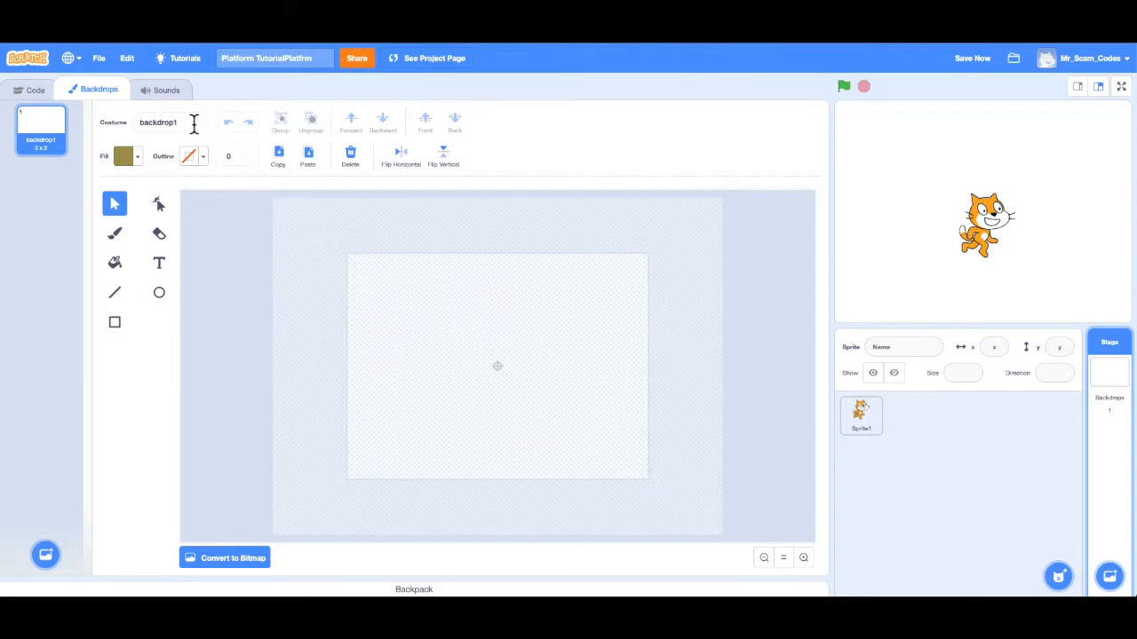
{"action": "left_click", "coordinate": [169, 121]}
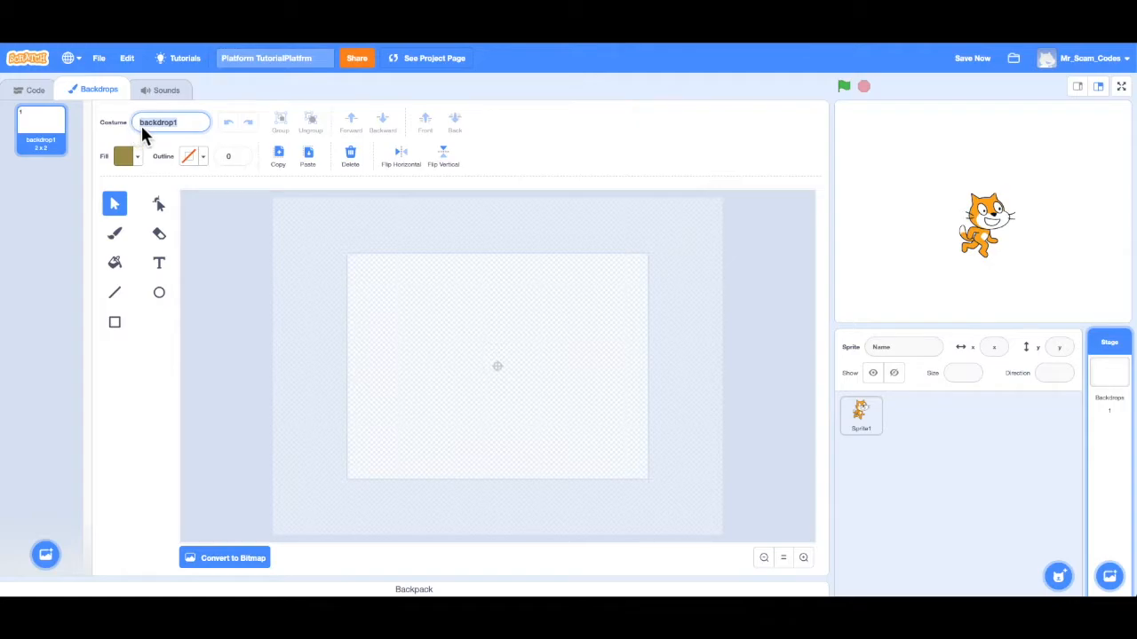
{"action": "type", "text": "level 1"}
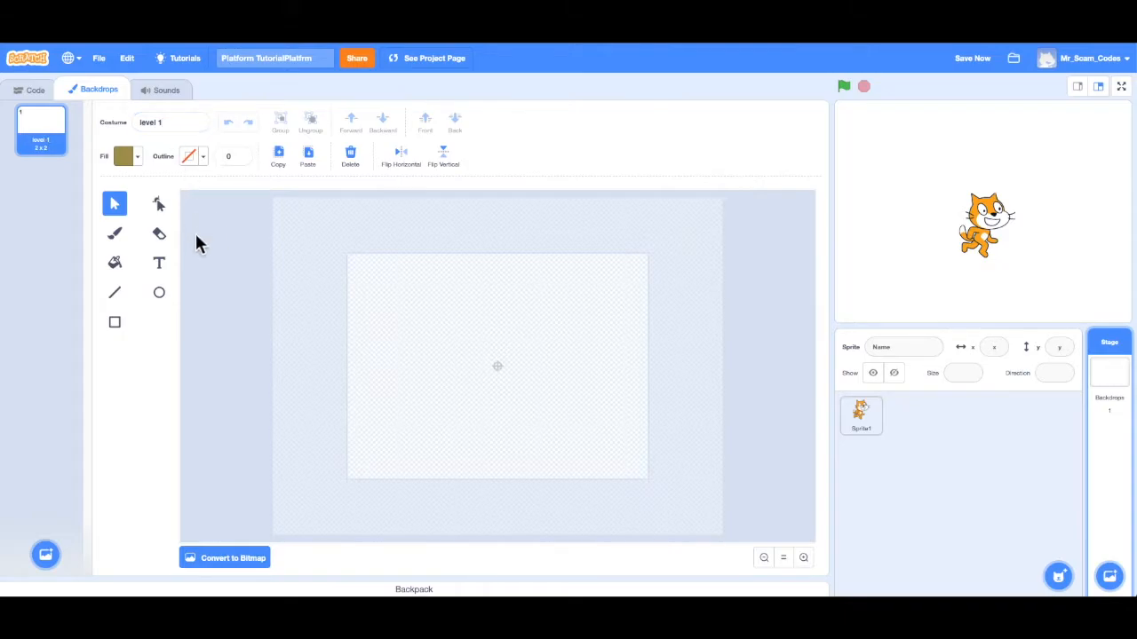
{"action": "mouse_move", "coordinate": [283, 366]}
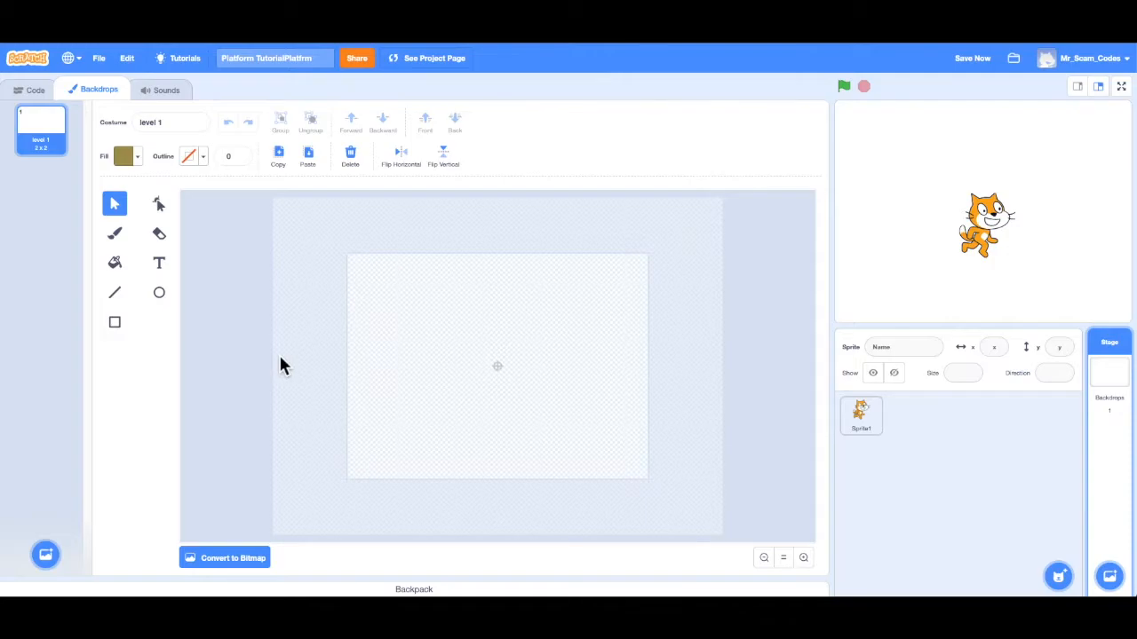
{"action": "mouse_move", "coordinate": [250, 345]}
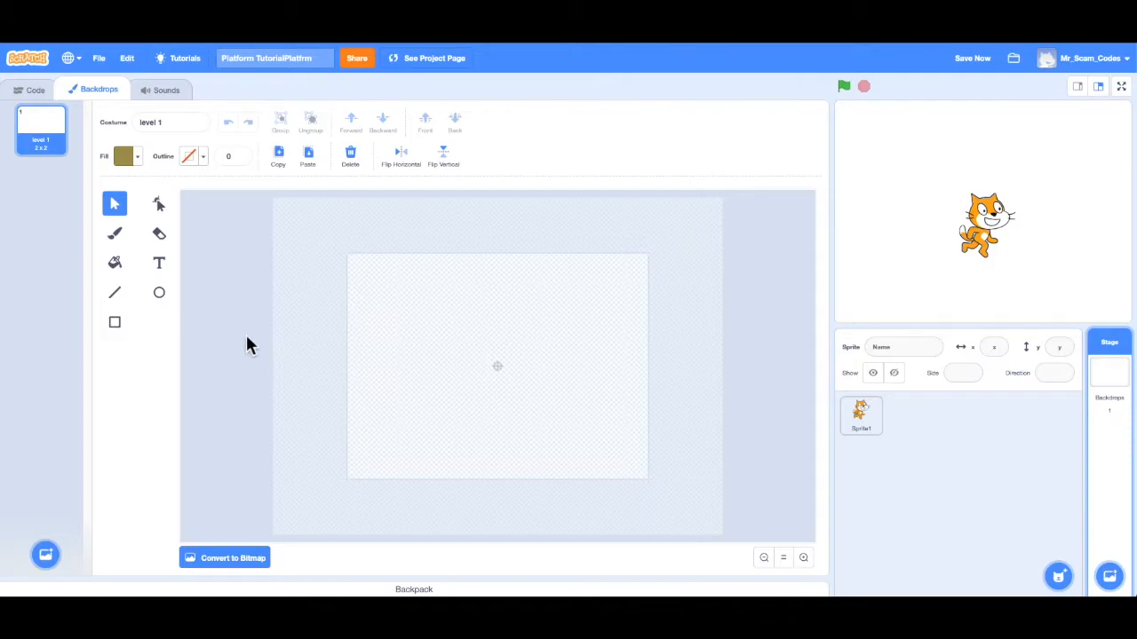
{"action": "mouse_move", "coordinate": [158, 206]}
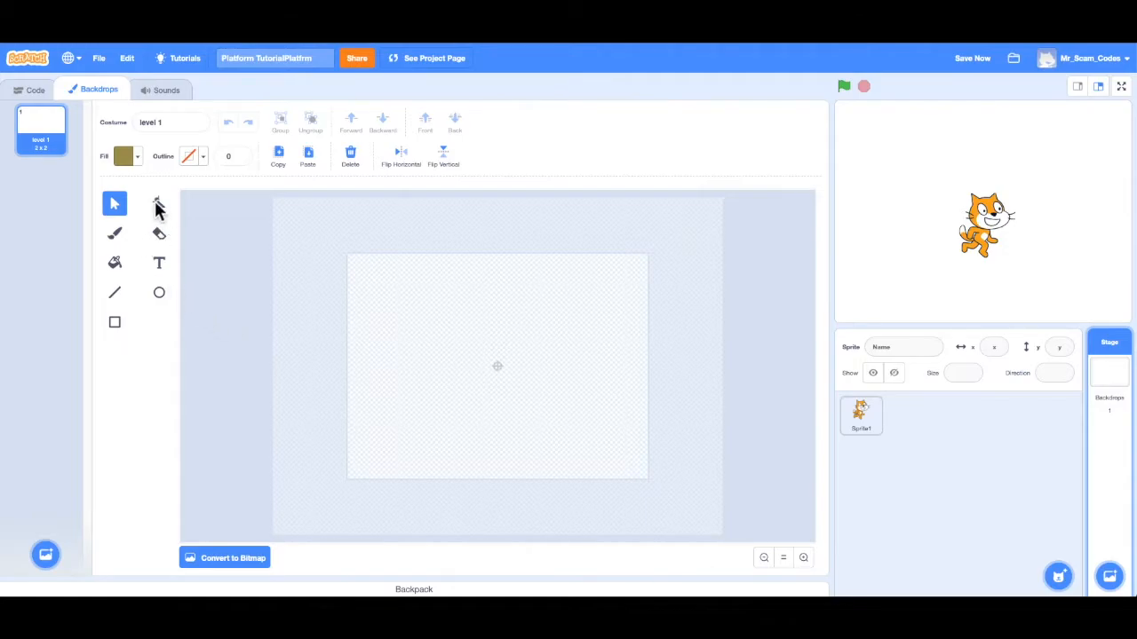
{"action": "mouse_move", "coordinate": [121, 284]}
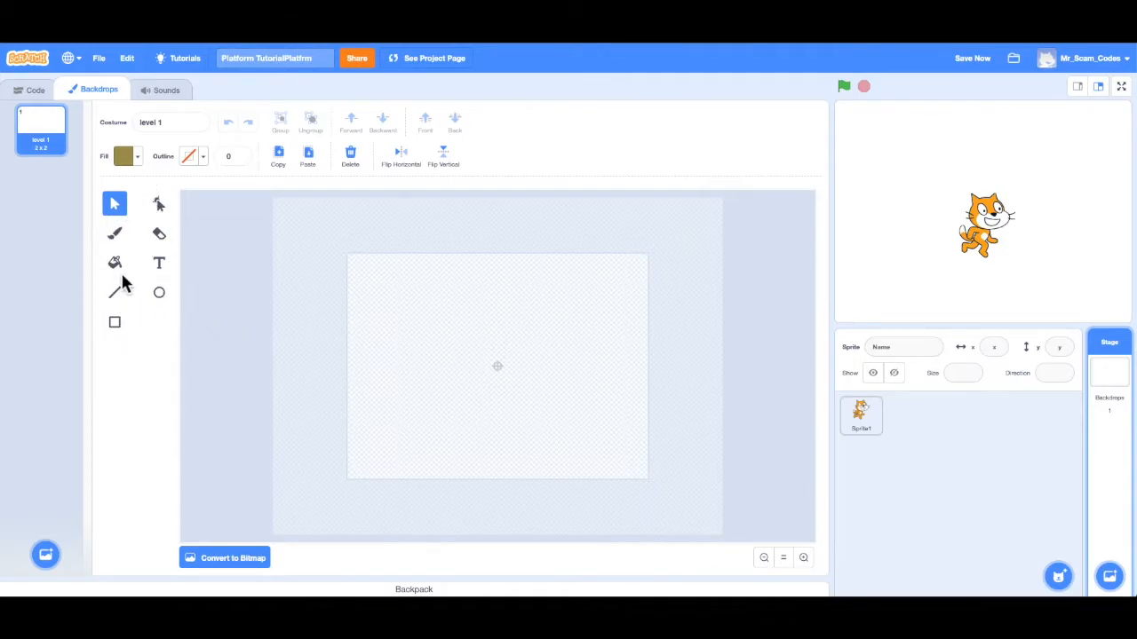
{"action": "mouse_move", "coordinate": [133, 284]}
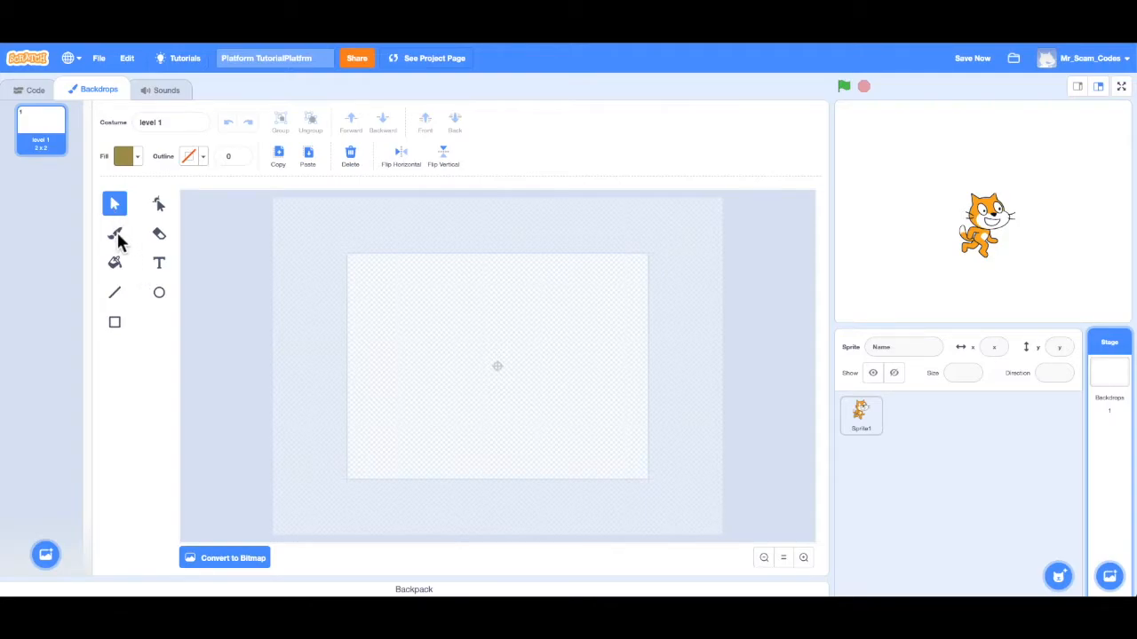
{"action": "mouse_move", "coordinate": [133, 266]}
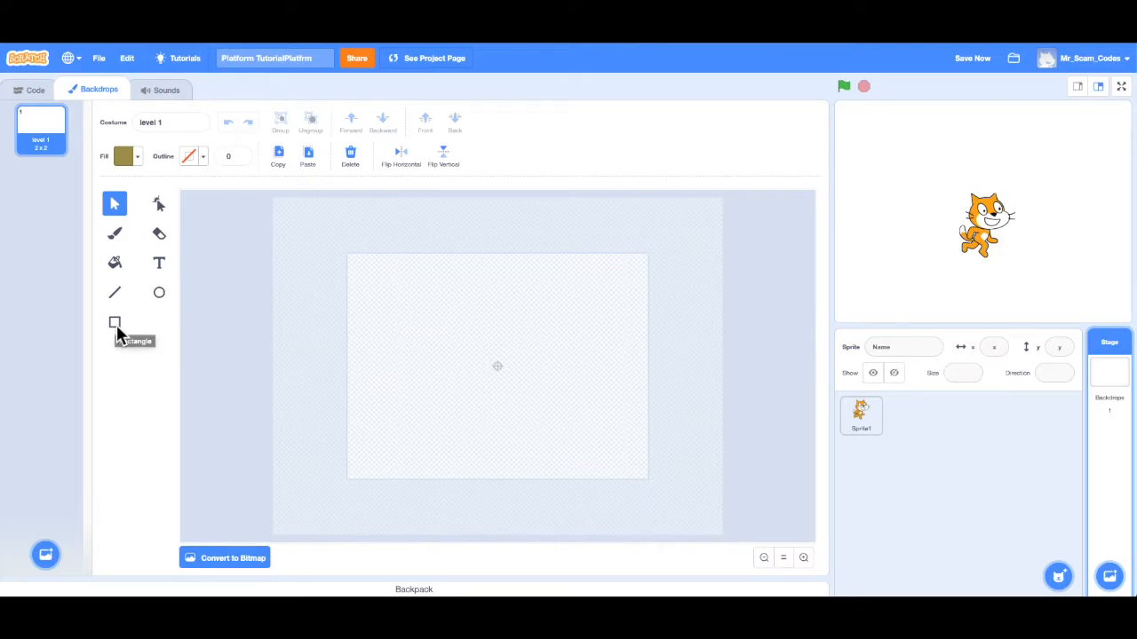
Step: With the Rectangle tool chosen, set the fill to a light sky blue via hue, saturation and brightness
{"action": "left_click", "coordinate": [114, 322]}
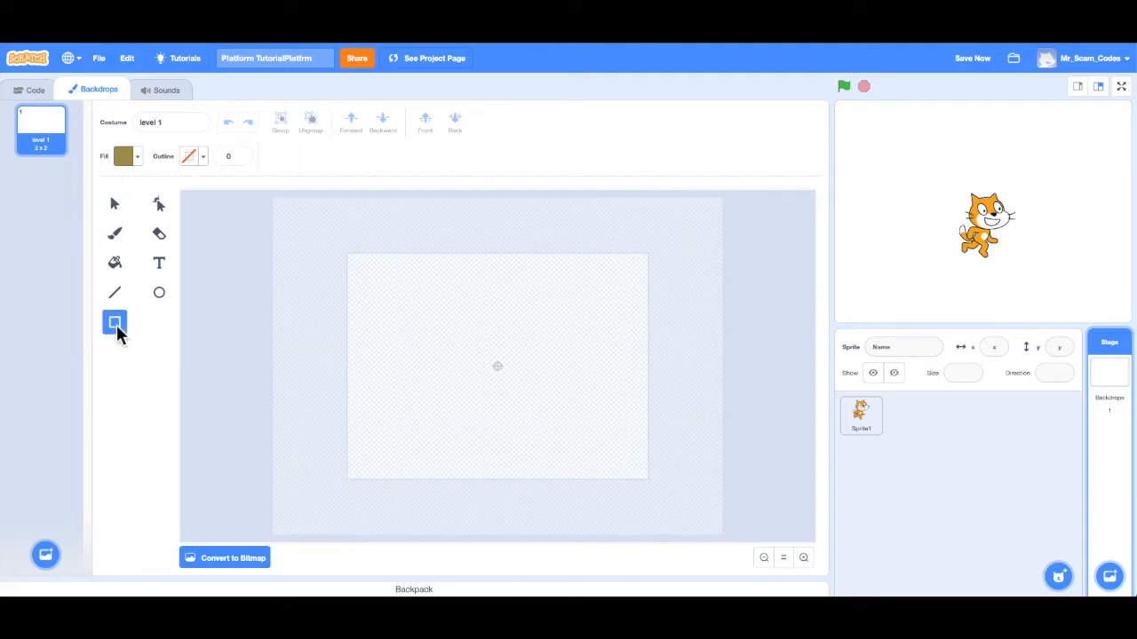
{"action": "mouse_move", "coordinate": [109, 167]}
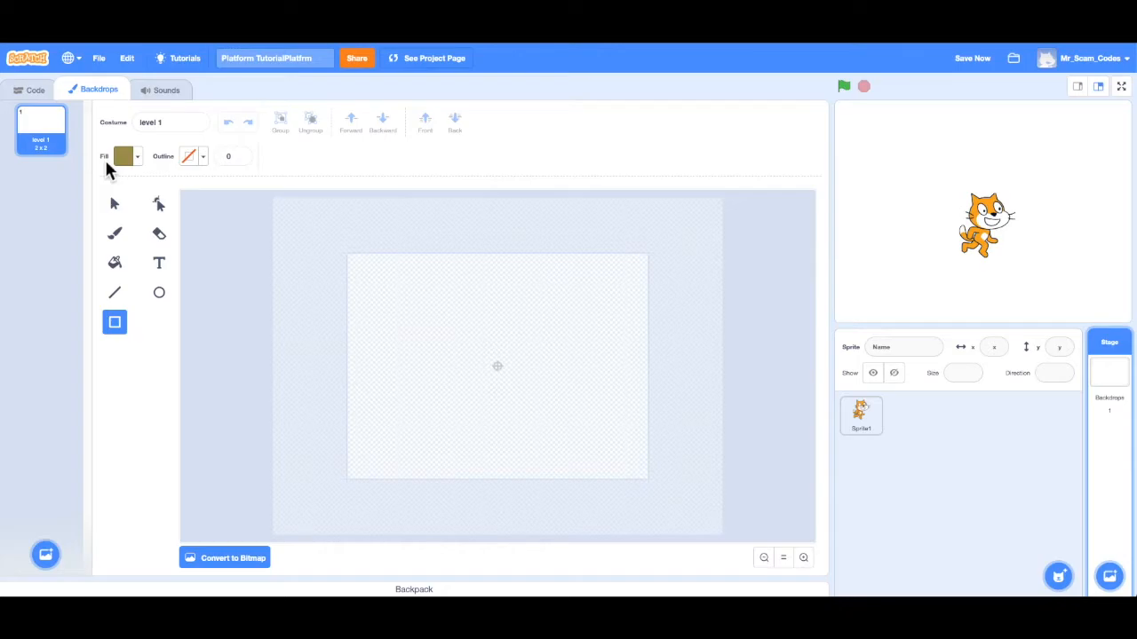
{"action": "mouse_move", "coordinate": [146, 167]}
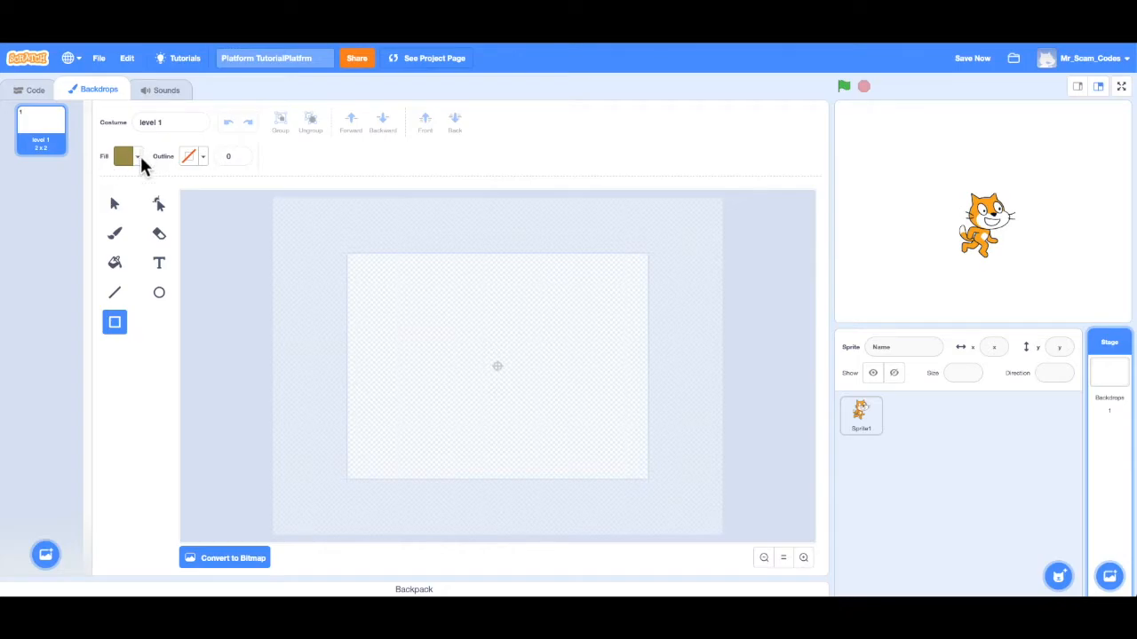
{"action": "left_click", "coordinate": [125, 157]}
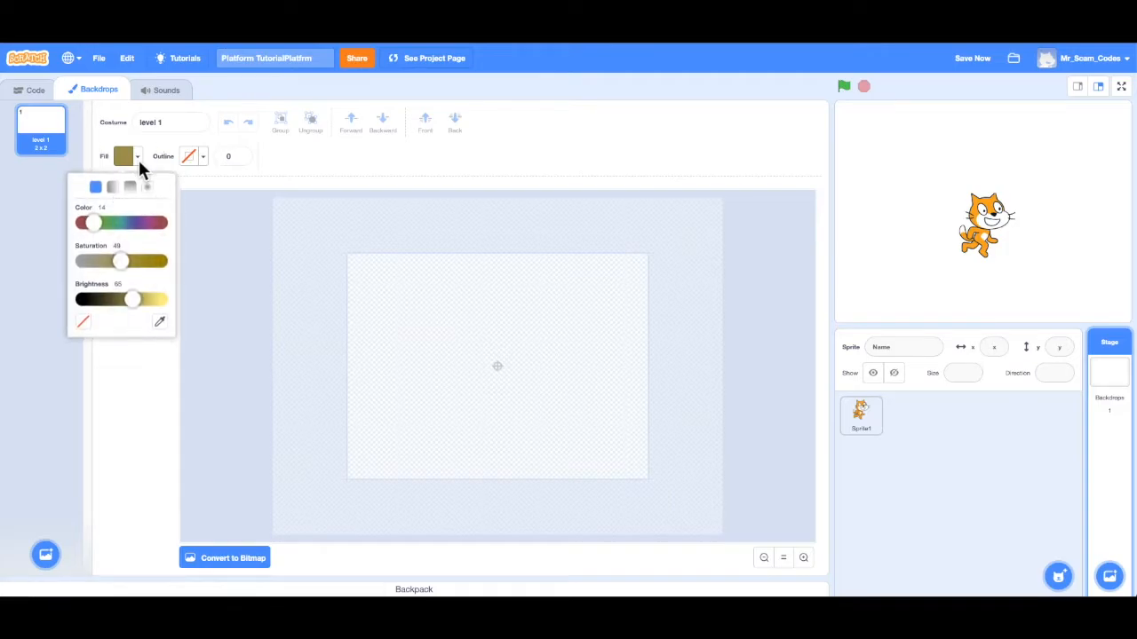
{"action": "left_click_drag", "start_coordinate": [92, 224], "coordinate": [105, 224]}
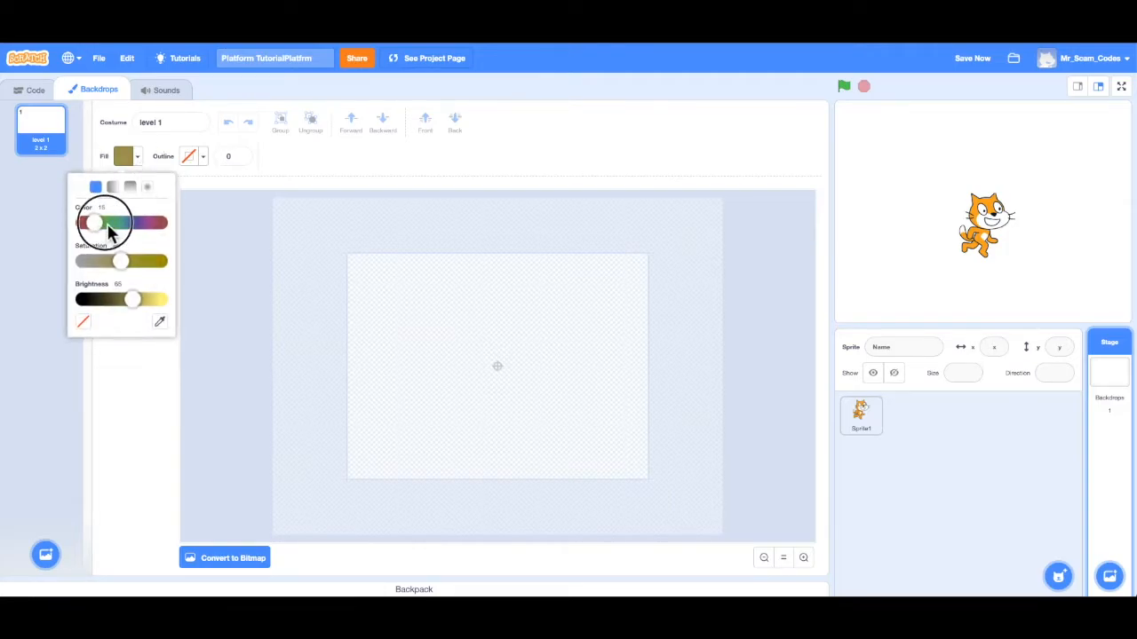
{"action": "left_click_drag", "start_coordinate": [92, 222], "coordinate": [120, 222]}
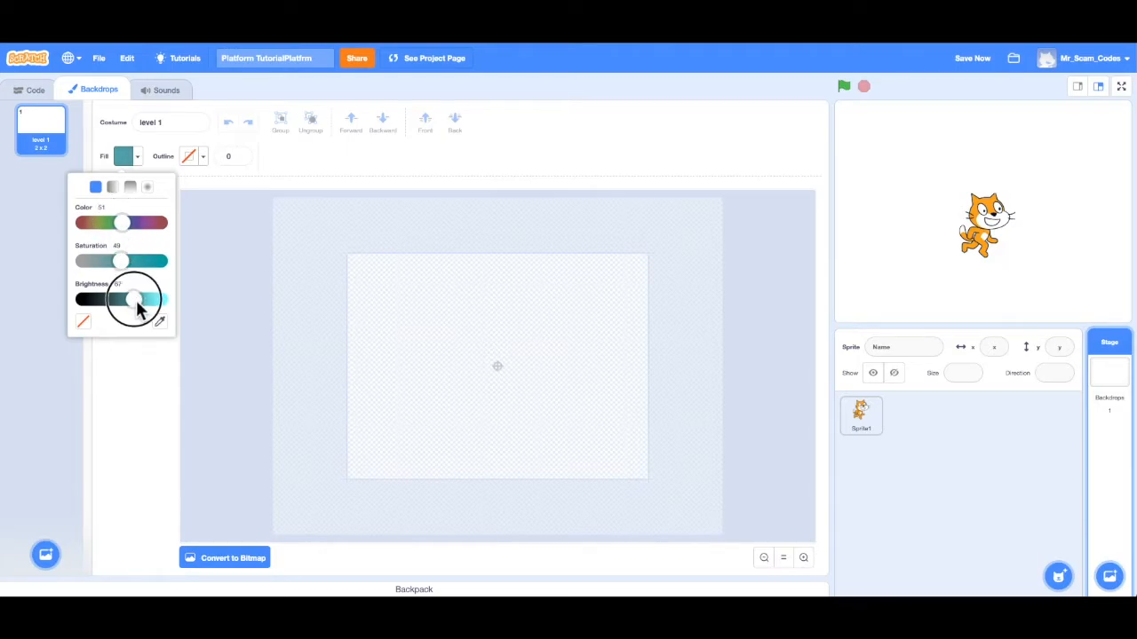
{"action": "left_click_drag", "start_coordinate": [131, 298], "coordinate": [156, 299]}
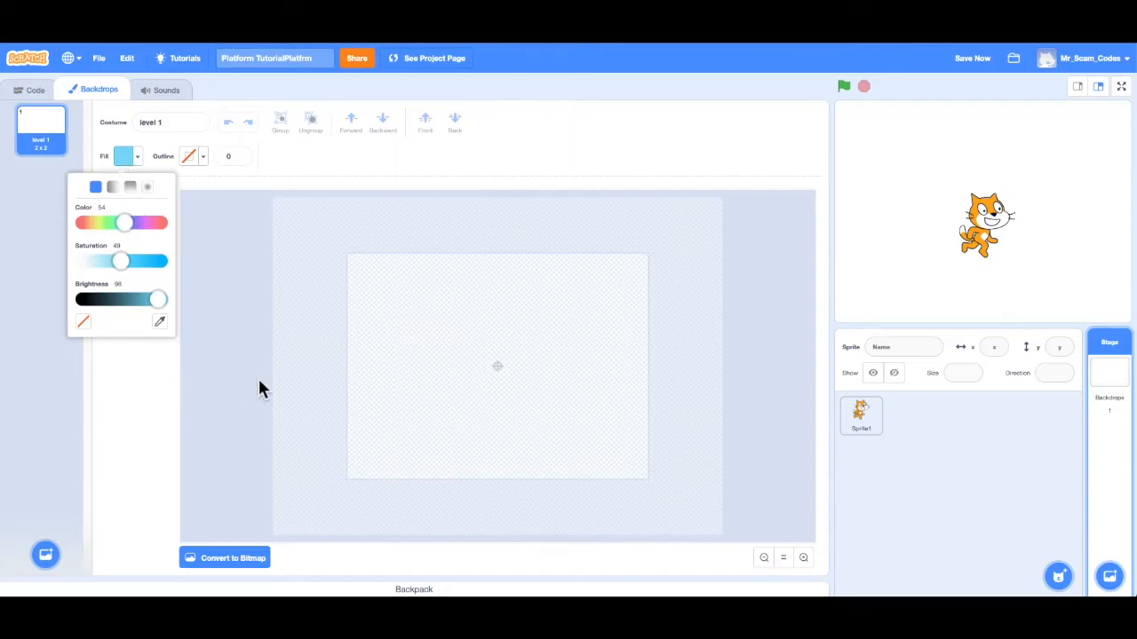
{"action": "left_click", "coordinate": [113, 324]}
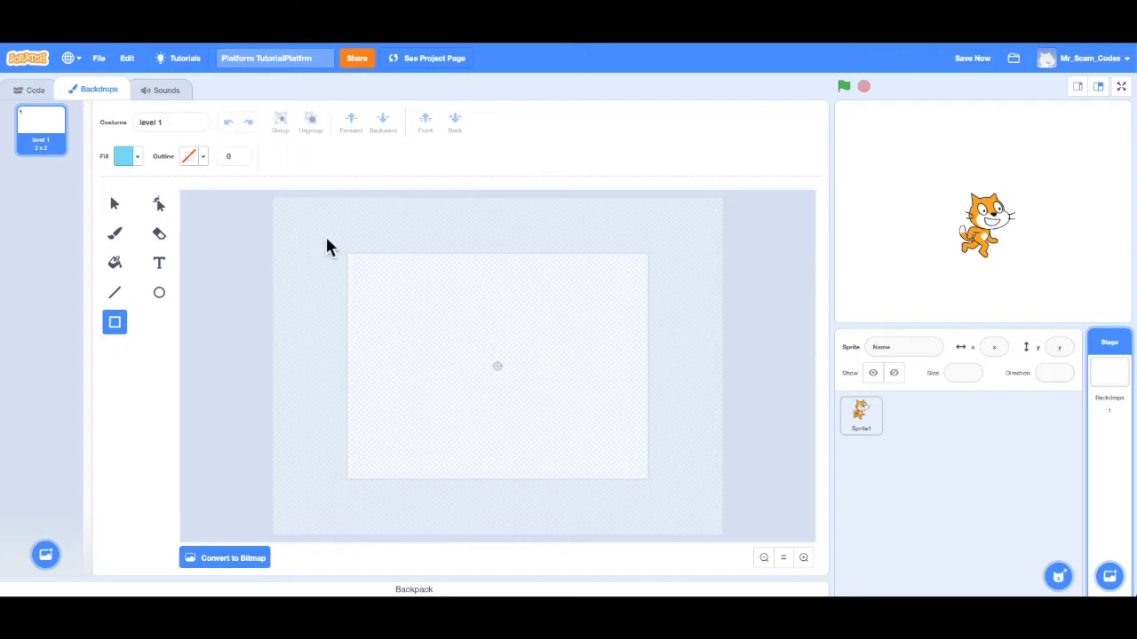
Step: Draw a light blue sky rectangle covering the whole level 1 canvas and deselect it
{"action": "left_click_drag", "start_coordinate": [327, 239], "coordinate": [665, 487]}
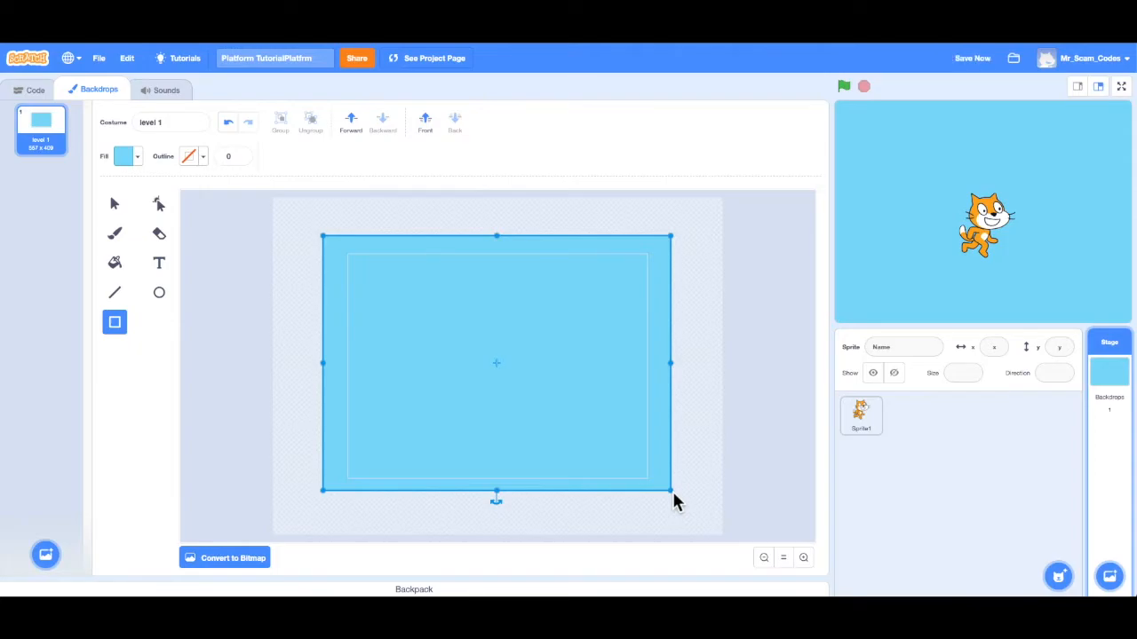
{"action": "left_click", "coordinate": [700, 451]}
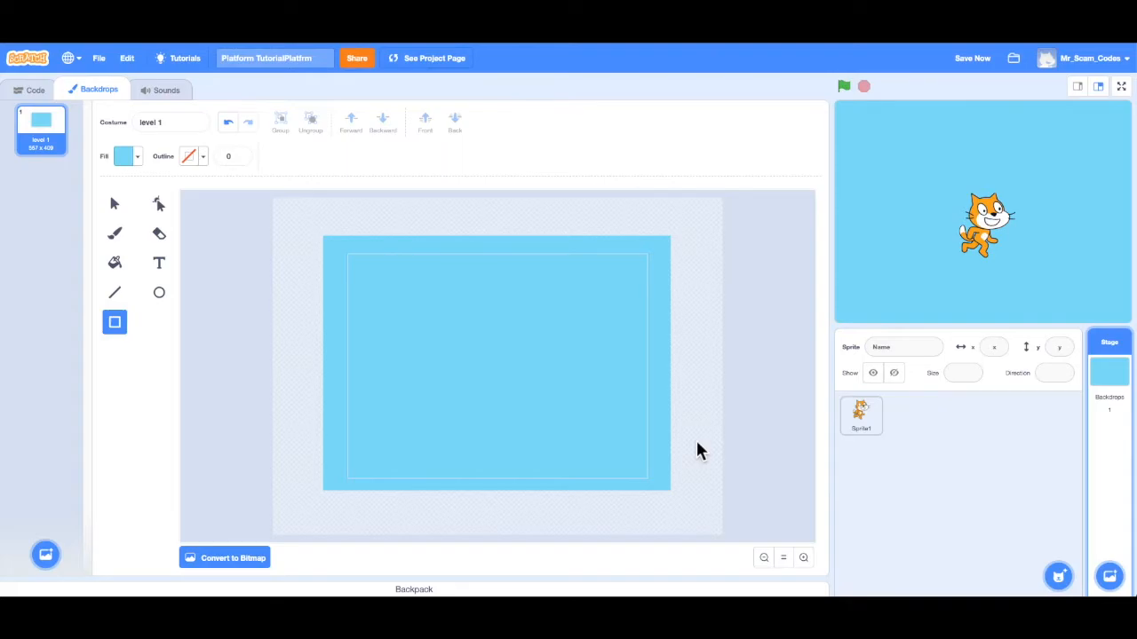
{"action": "mouse_move", "coordinate": [204, 355]}
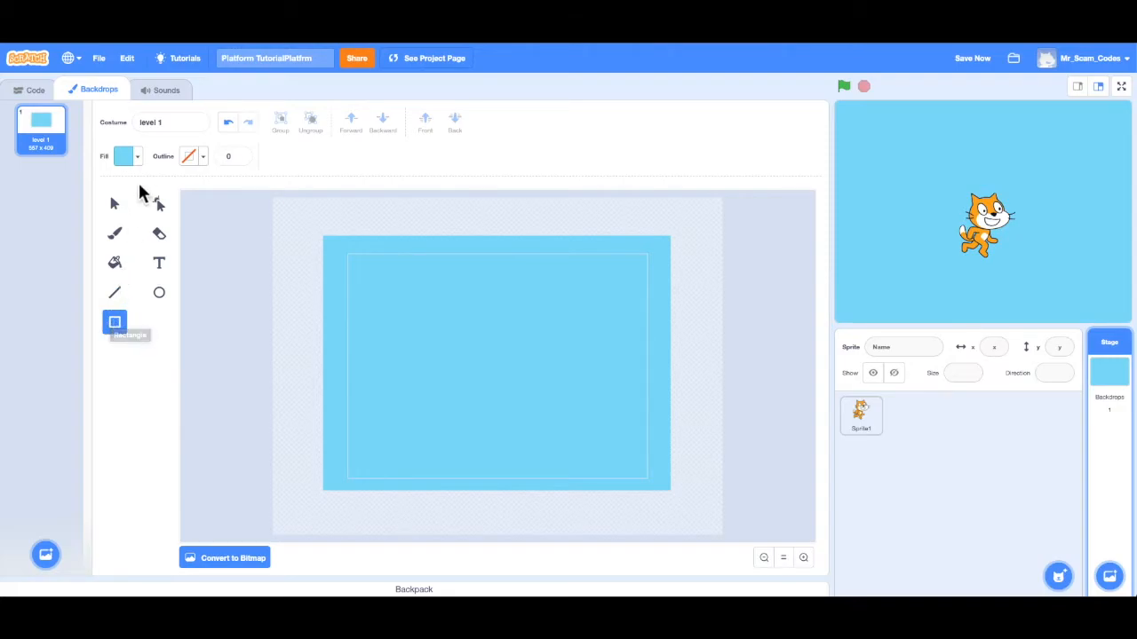
Step: Change the fill colour to a dark dirt brown
{"action": "left_click", "coordinate": [122, 156]}
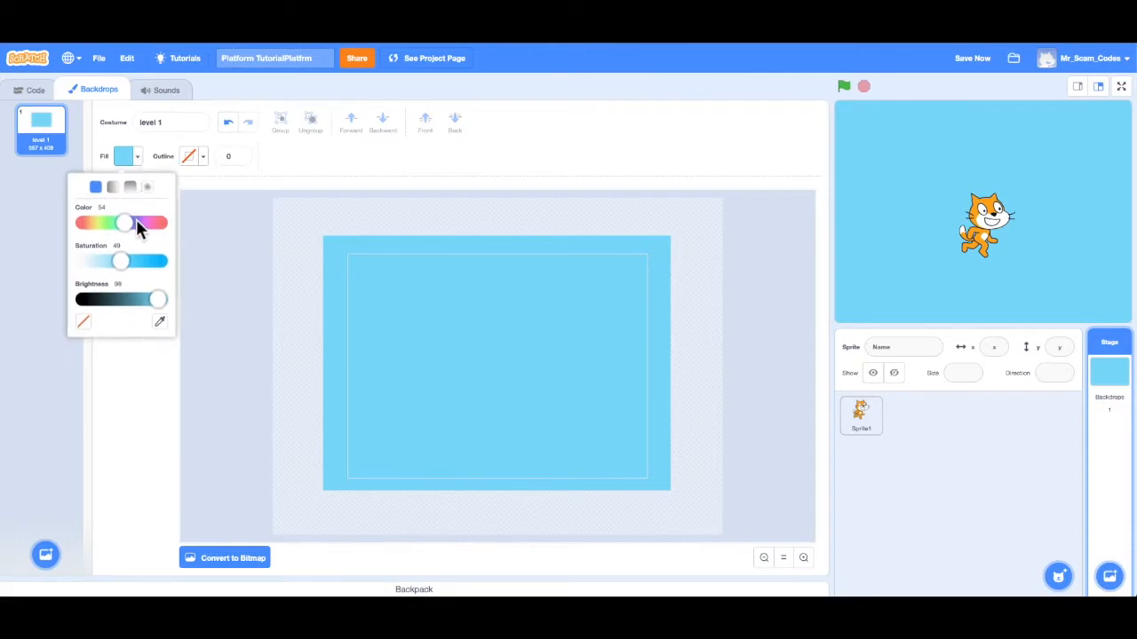
{"action": "left_click_drag", "start_coordinate": [121, 222], "coordinate": [96, 222]}
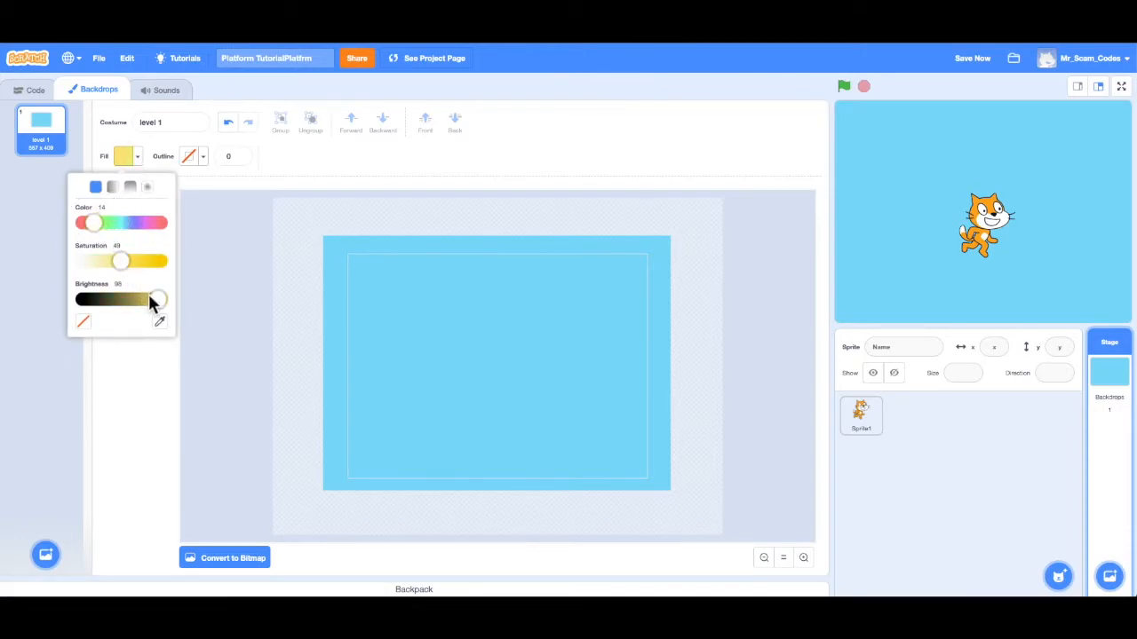
{"action": "left_click_drag", "start_coordinate": [157, 298], "coordinate": [133, 298]}
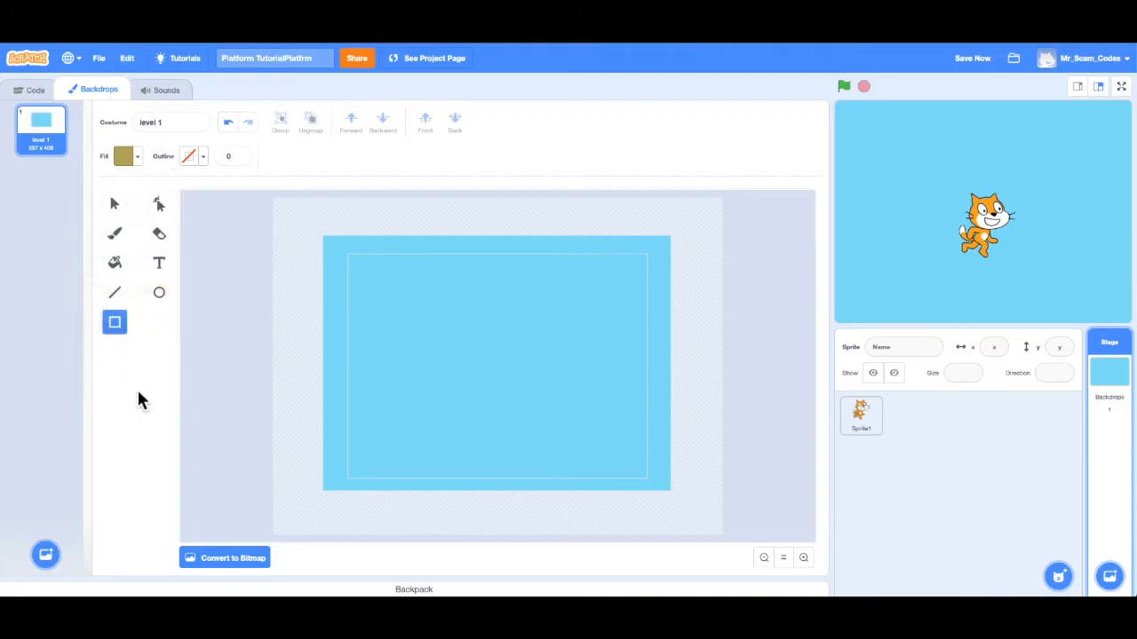
{"action": "mouse_move", "coordinate": [277, 469]}
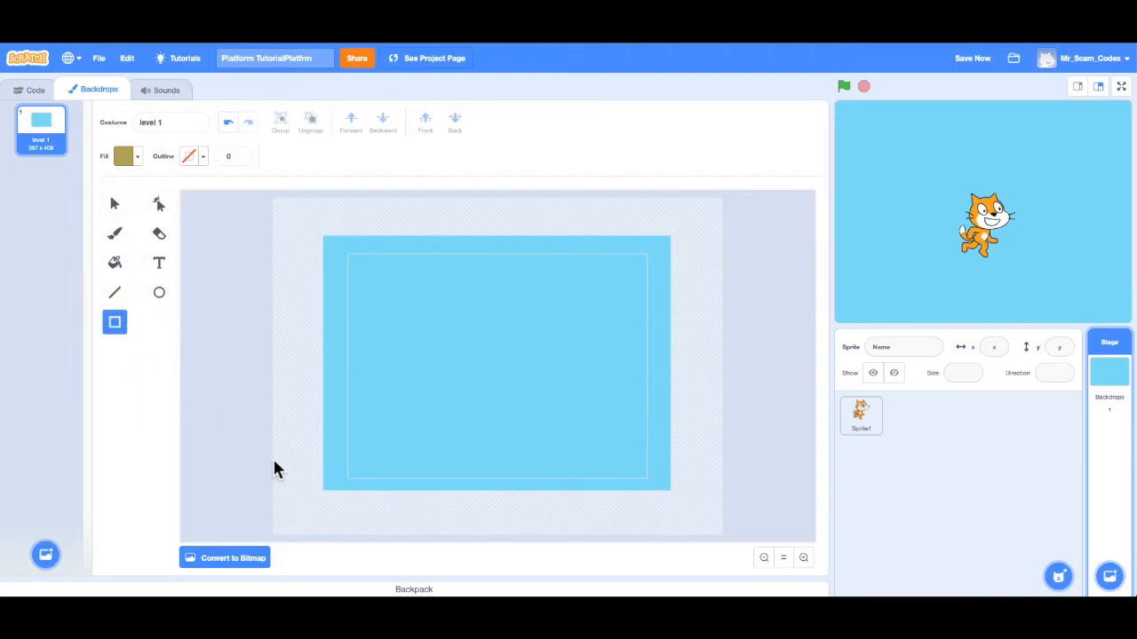
Step: Draw a brown ground strip along the bottom, stretched across the full backdrop width
{"action": "left_click_drag", "start_coordinate": [276, 466], "coordinate": [459, 500]}
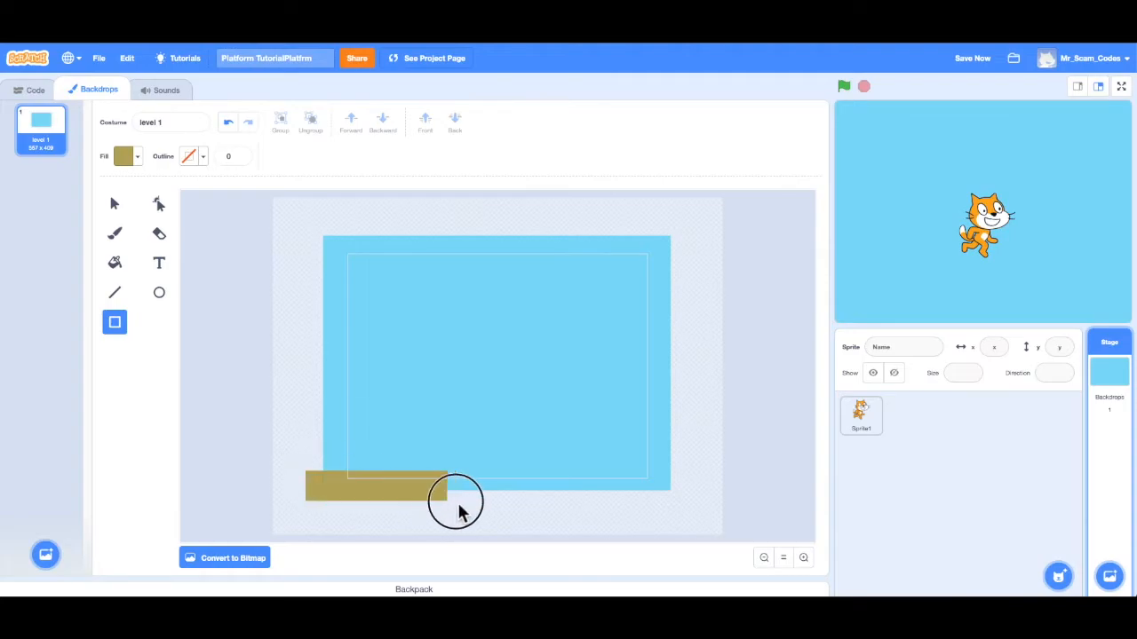
{"action": "left_click_drag", "start_coordinate": [458, 497], "coordinate": [696, 497]}
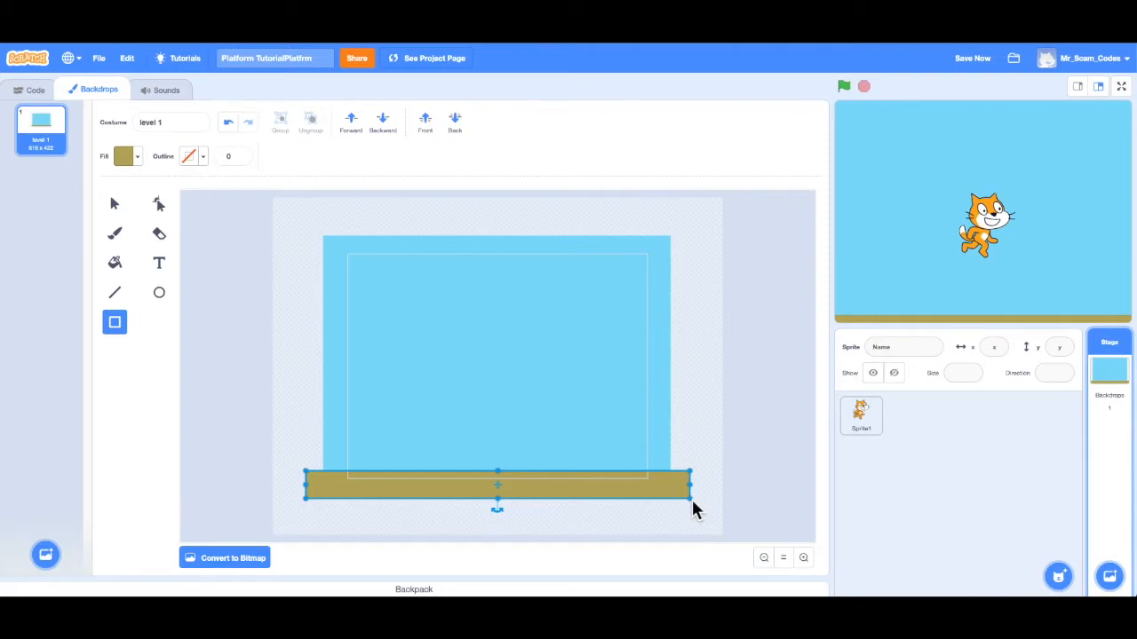
{"action": "mouse_move", "coordinate": [719, 490]}
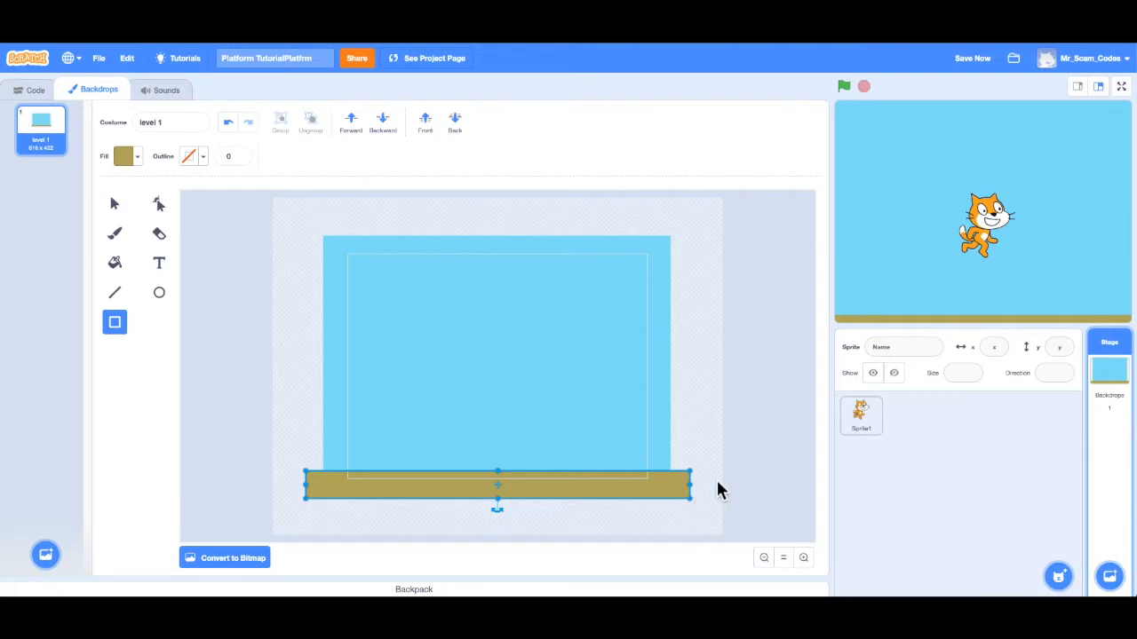
{"action": "left_click", "coordinate": [295, 217]}
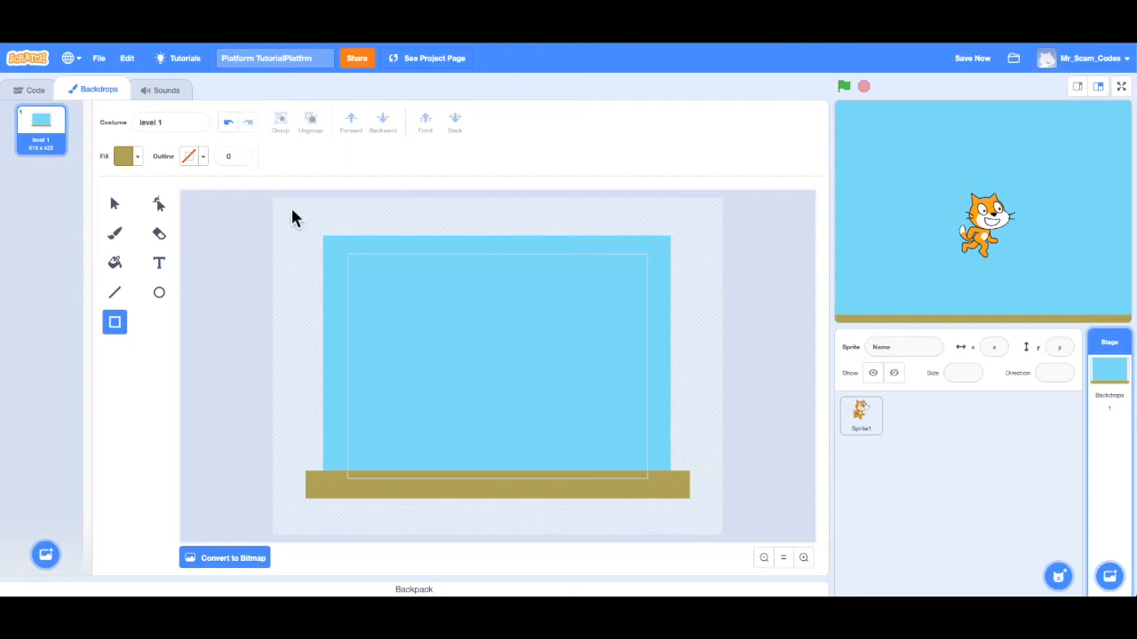
{"action": "mouse_move", "coordinate": [203, 295]}
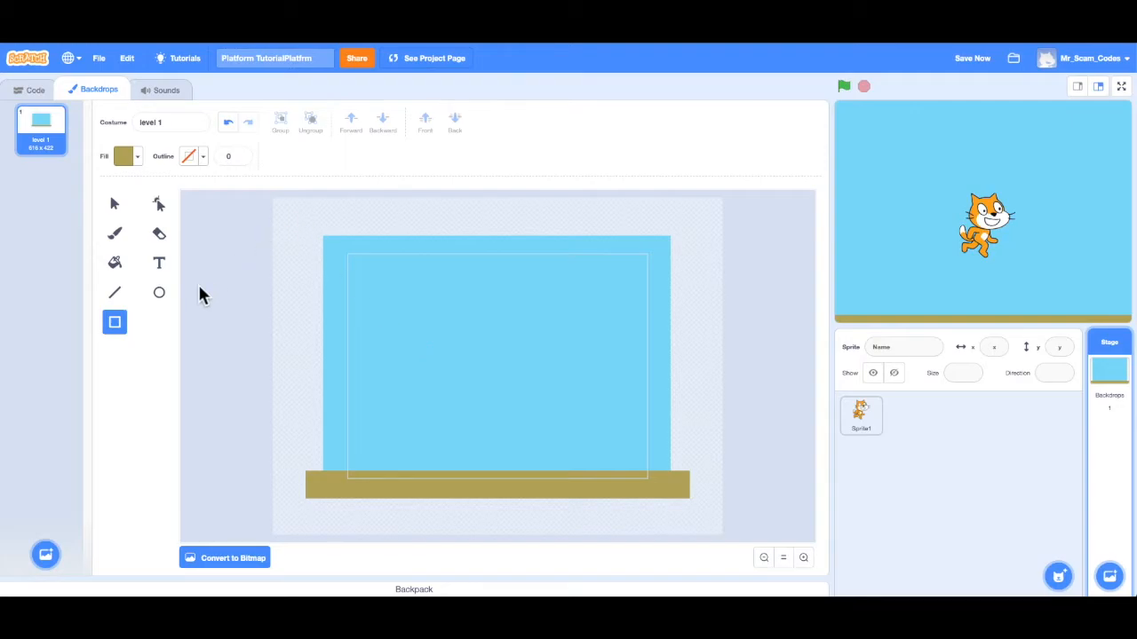
{"action": "mouse_move", "coordinate": [114, 321]}
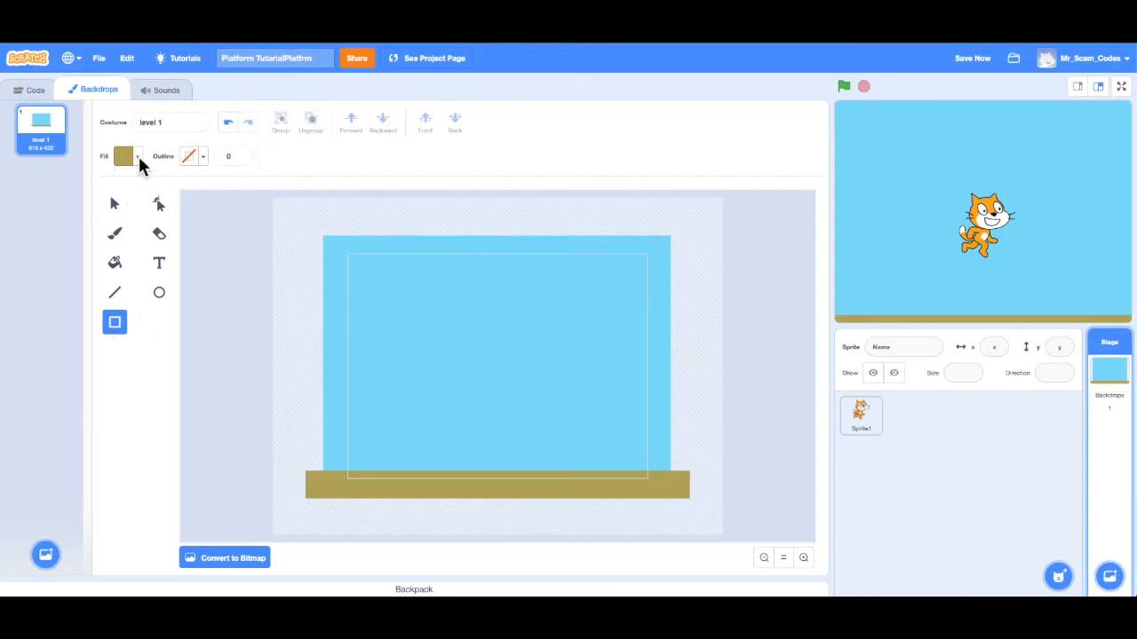
Step: Draw a thin green grass bar, size it, and place it on top of the brown dirt
{"action": "left_click", "coordinate": [125, 157]}
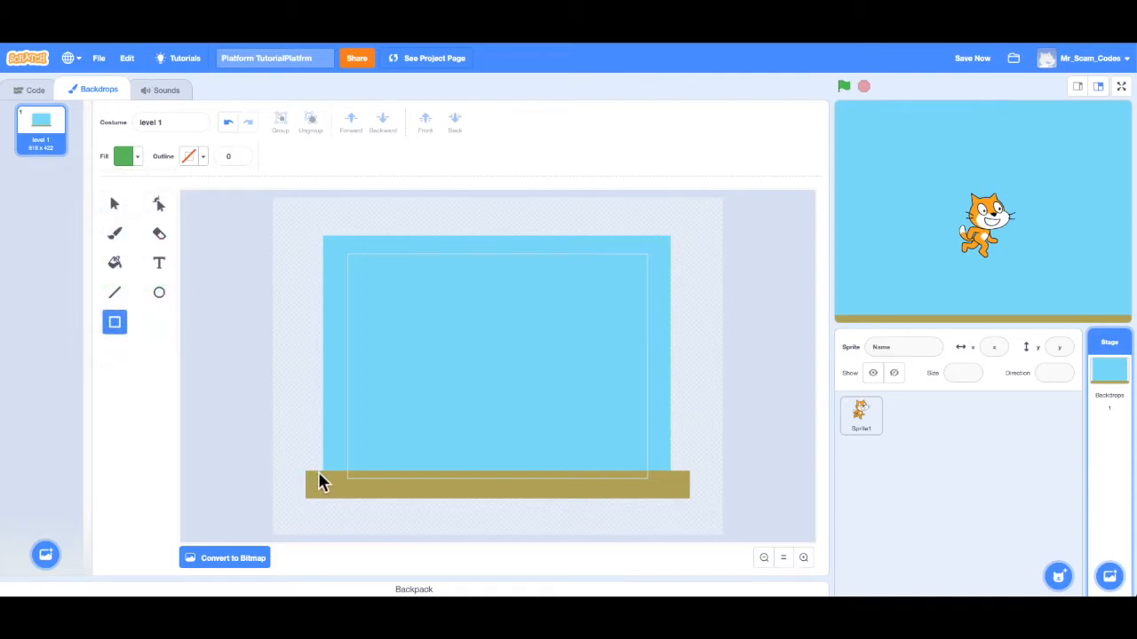
{"action": "left_click_drag", "start_coordinate": [311, 471], "coordinate": [660, 470]}
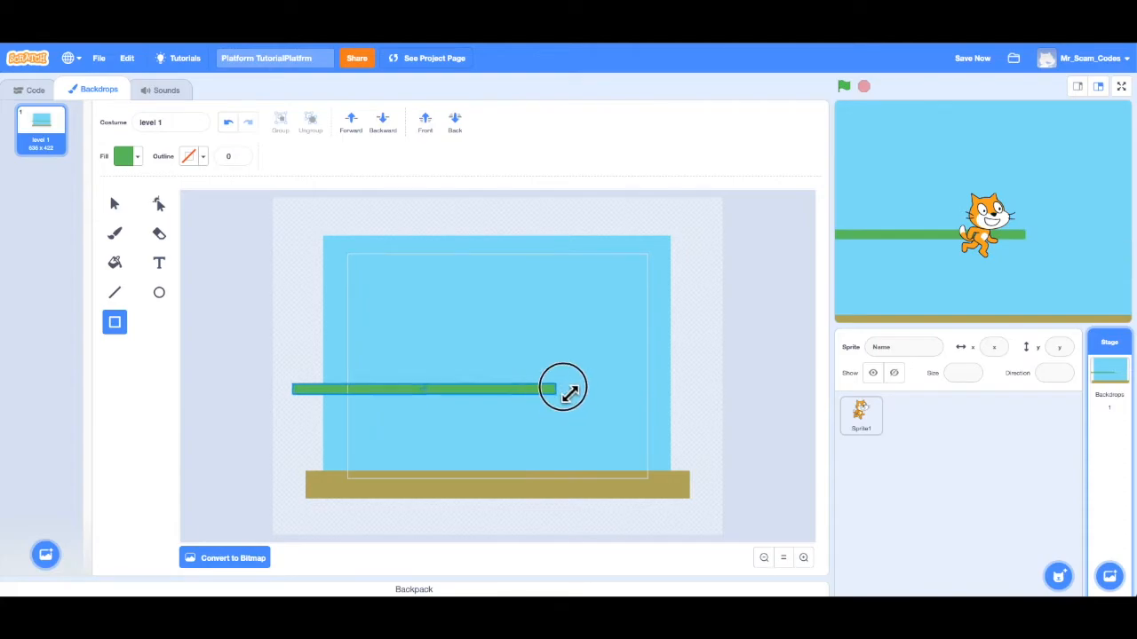
{"action": "left_click_drag", "start_coordinate": [569, 387], "coordinate": [654, 399]}
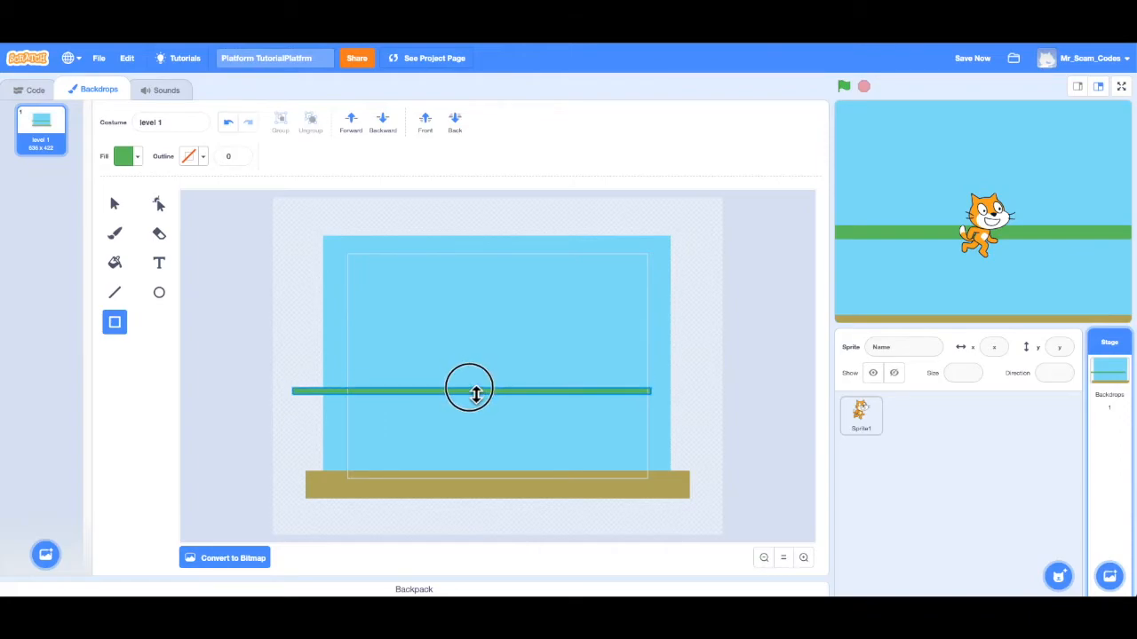
{"action": "left_click_drag", "start_coordinate": [471, 390], "coordinate": [522, 410]}
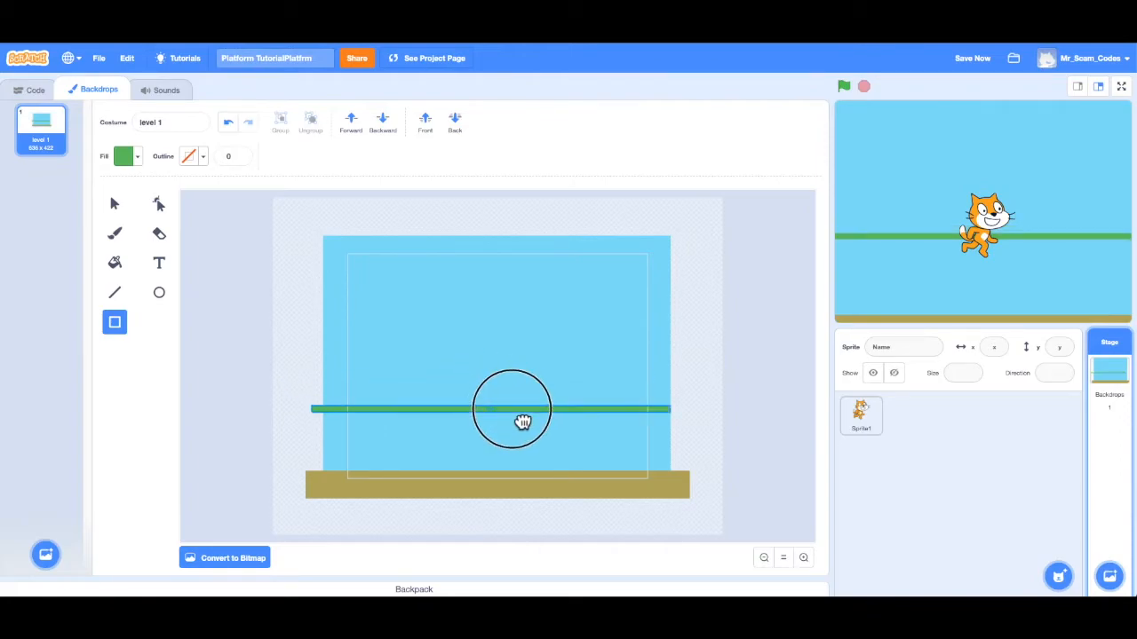
{"action": "left_click_drag", "start_coordinate": [523, 423], "coordinate": [538, 480]}
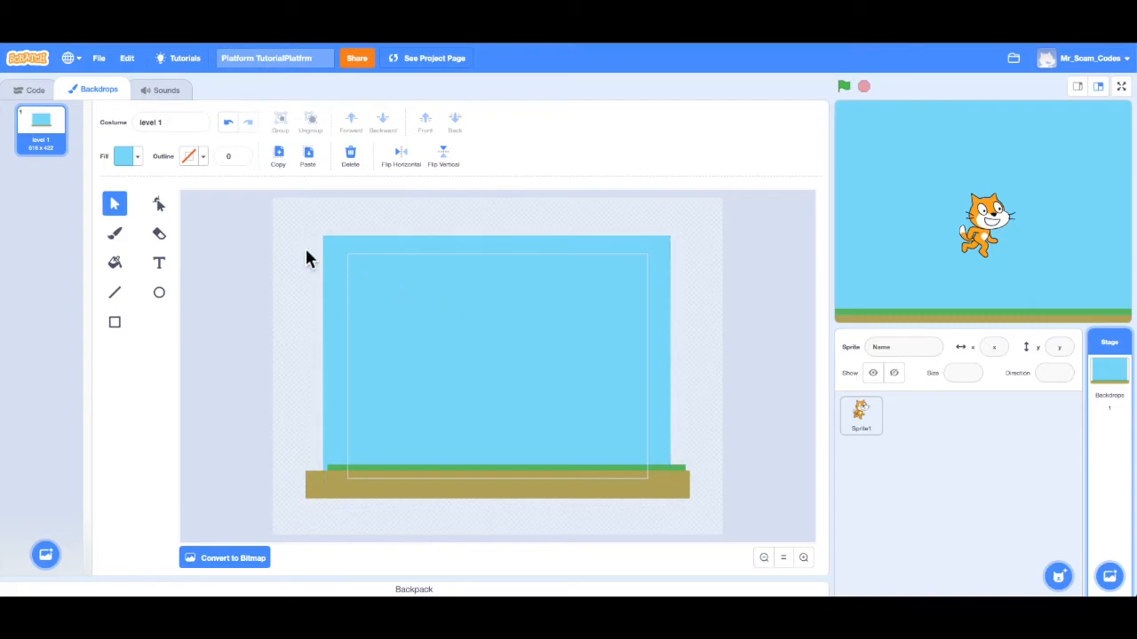
Step: Duplicate level 1 into a new backdrop 'level 2' and select it for editing
{"action": "right_click", "coordinate": [41, 128]}
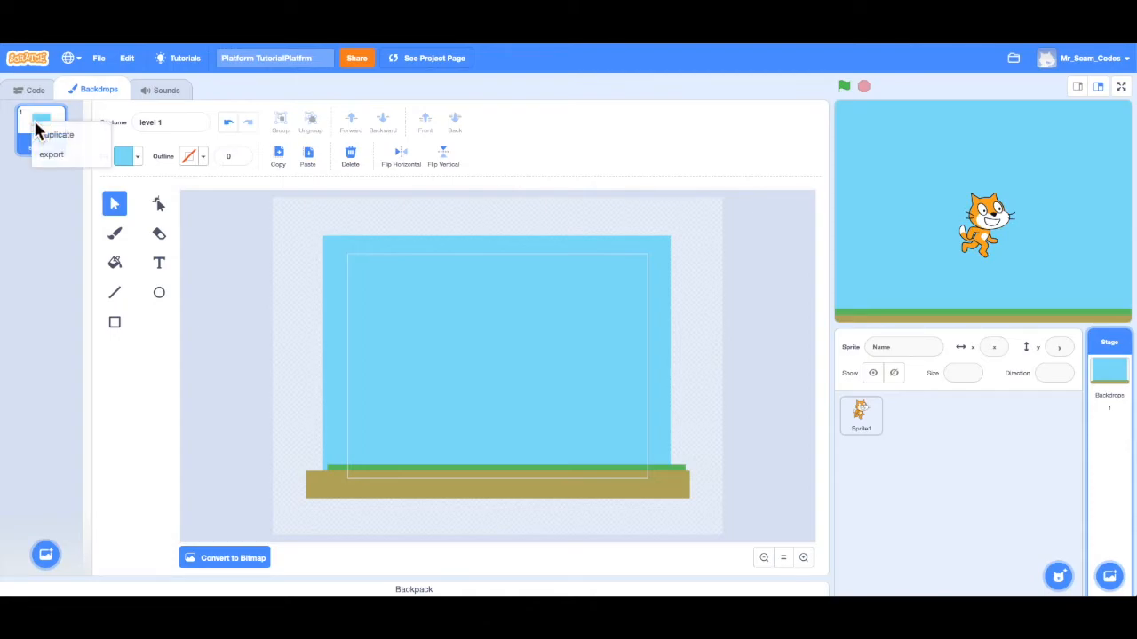
{"action": "left_click", "coordinate": [57, 135]}
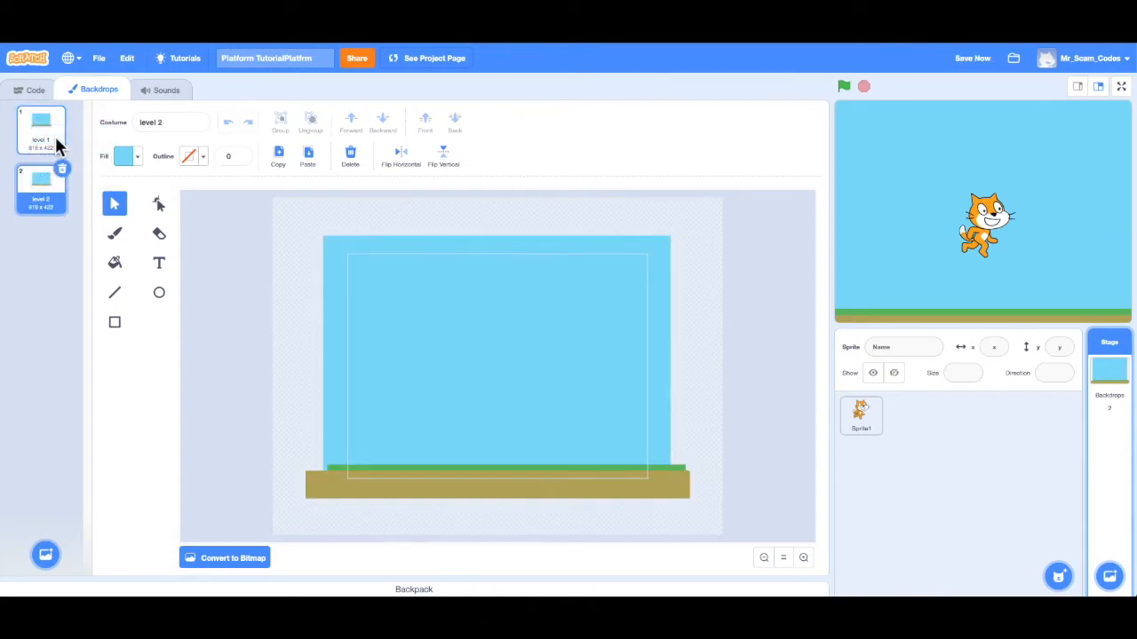
{"action": "left_click", "coordinate": [41, 187]}
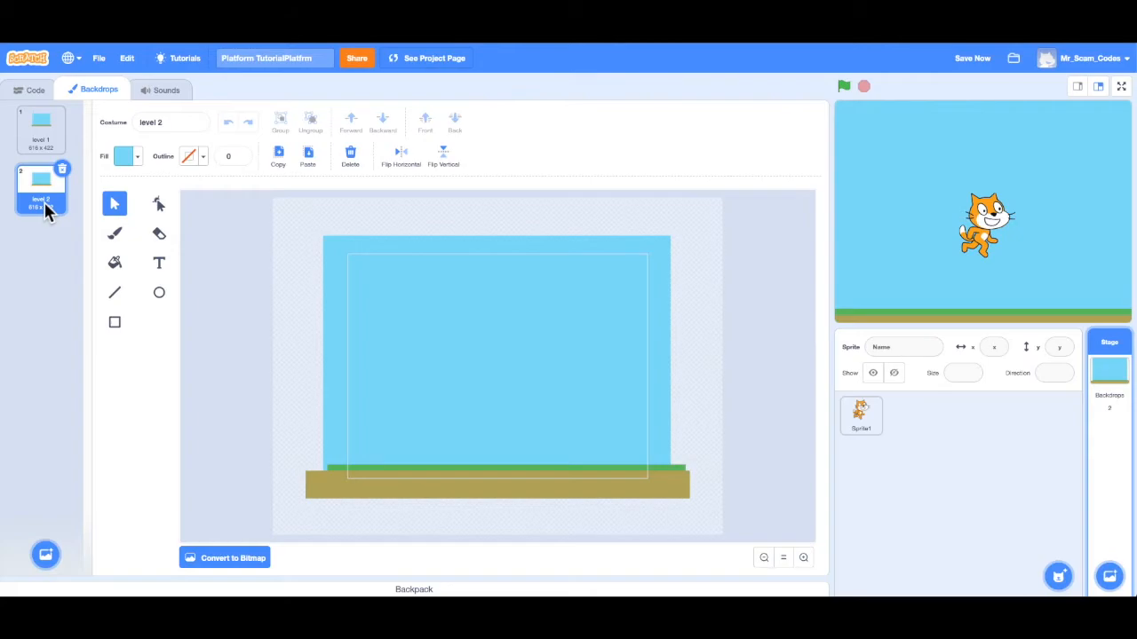
{"action": "mouse_move", "coordinate": [105, 203]}
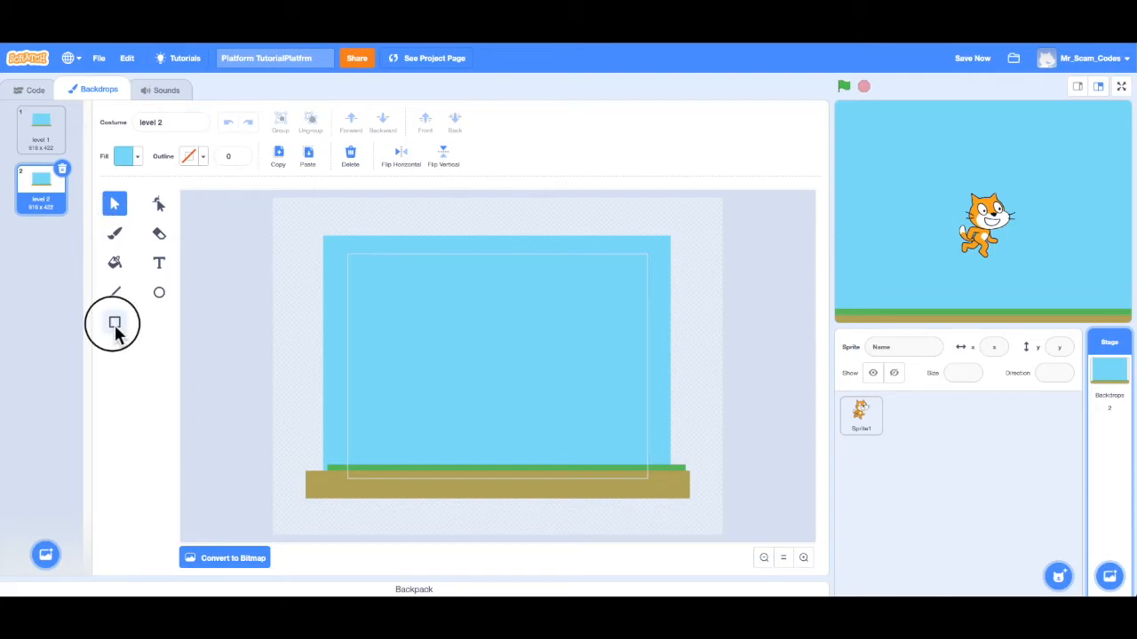
Step: Draw a red lava block in the middle of the ground, extended down into the dirt
{"action": "left_click", "coordinate": [113, 323]}
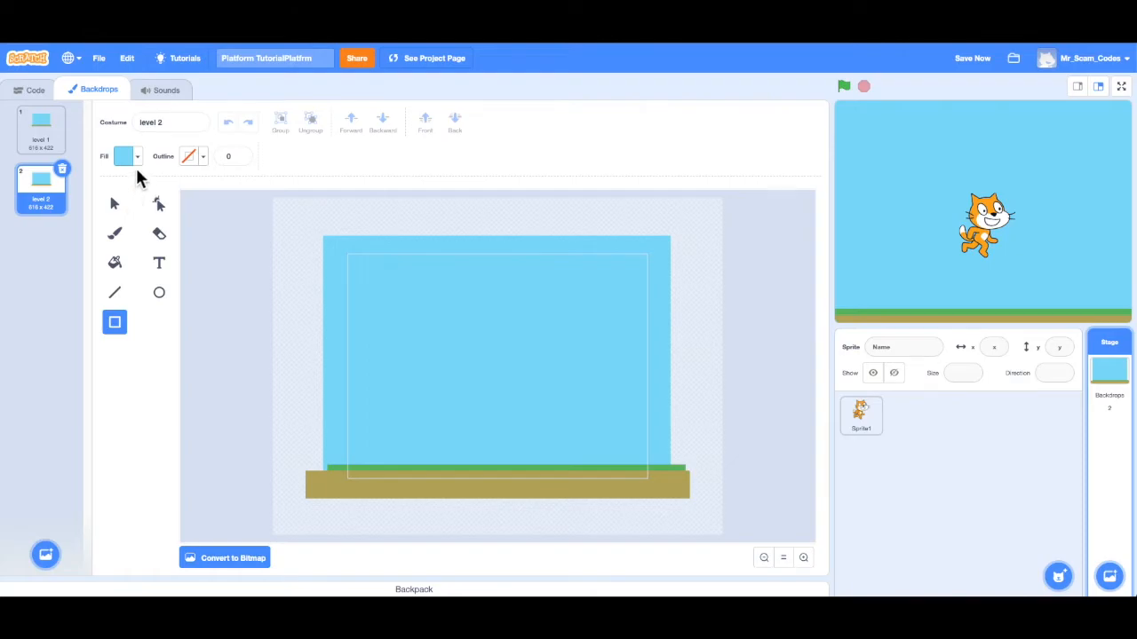
{"action": "left_click", "coordinate": [122, 156]}
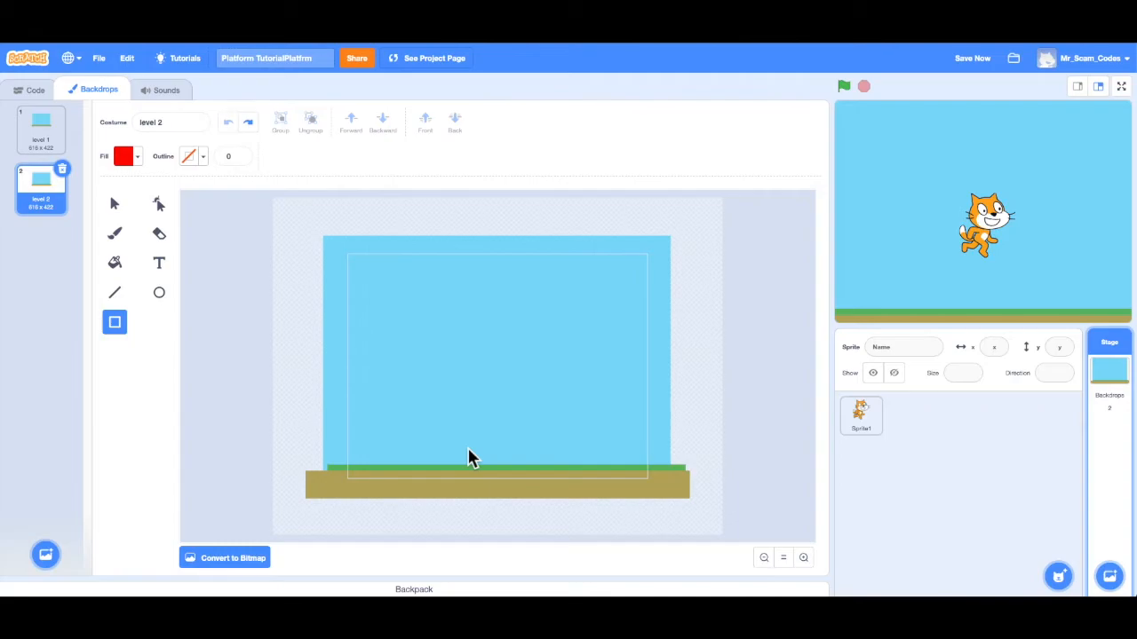
{"action": "left_click_drag", "start_coordinate": [476, 453], "coordinate": [501, 498]}
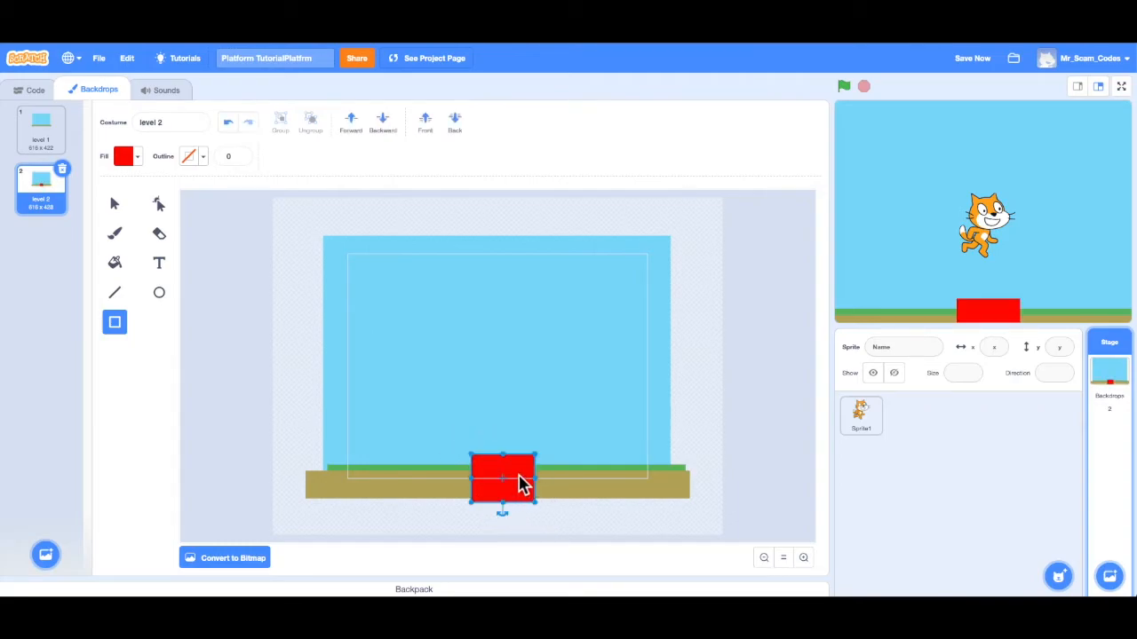
{"action": "left_click_drag", "start_coordinate": [501, 476], "coordinate": [504, 489]}
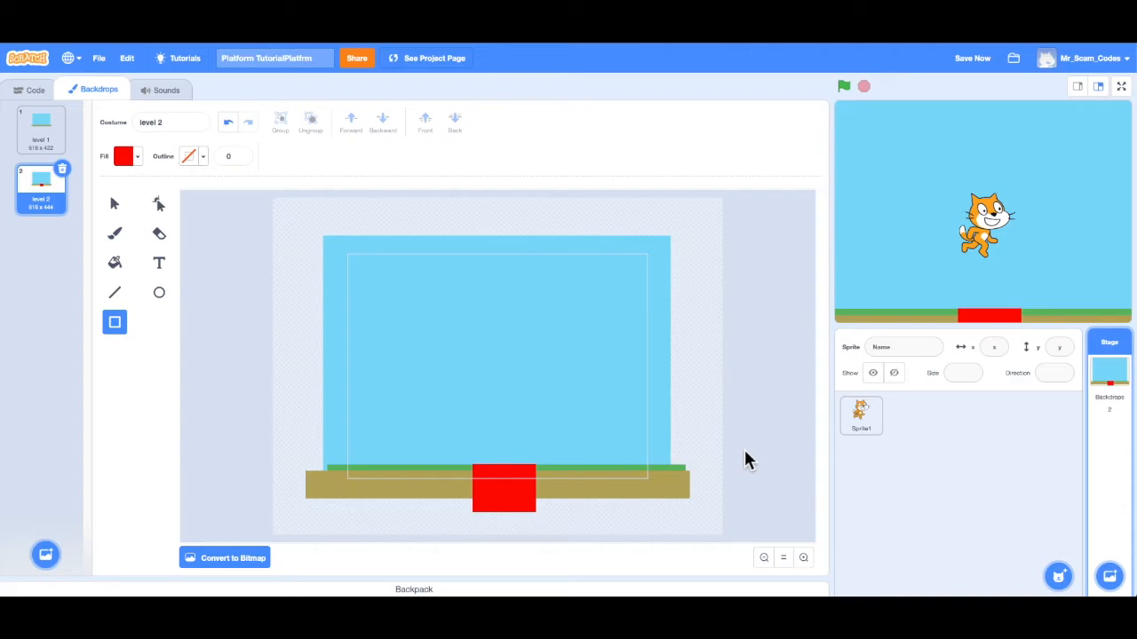
{"action": "mouse_move", "coordinate": [298, 296]}
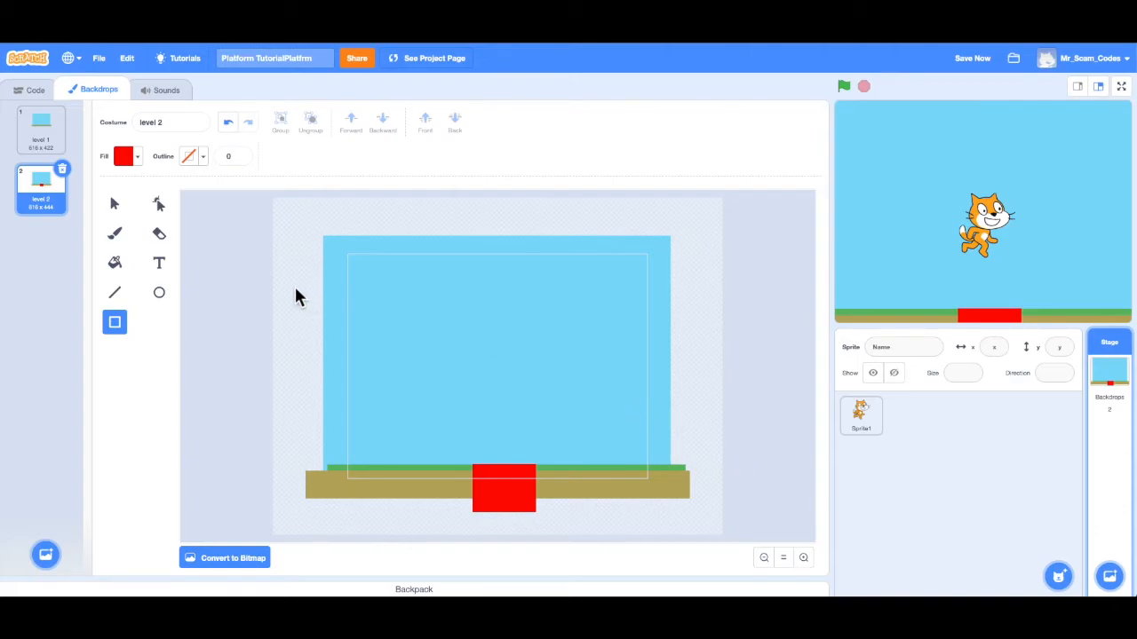
Step: Duplicate level 2 into 'level 3' and select its red lava block for removal
{"action": "right_click", "coordinate": [41, 182]}
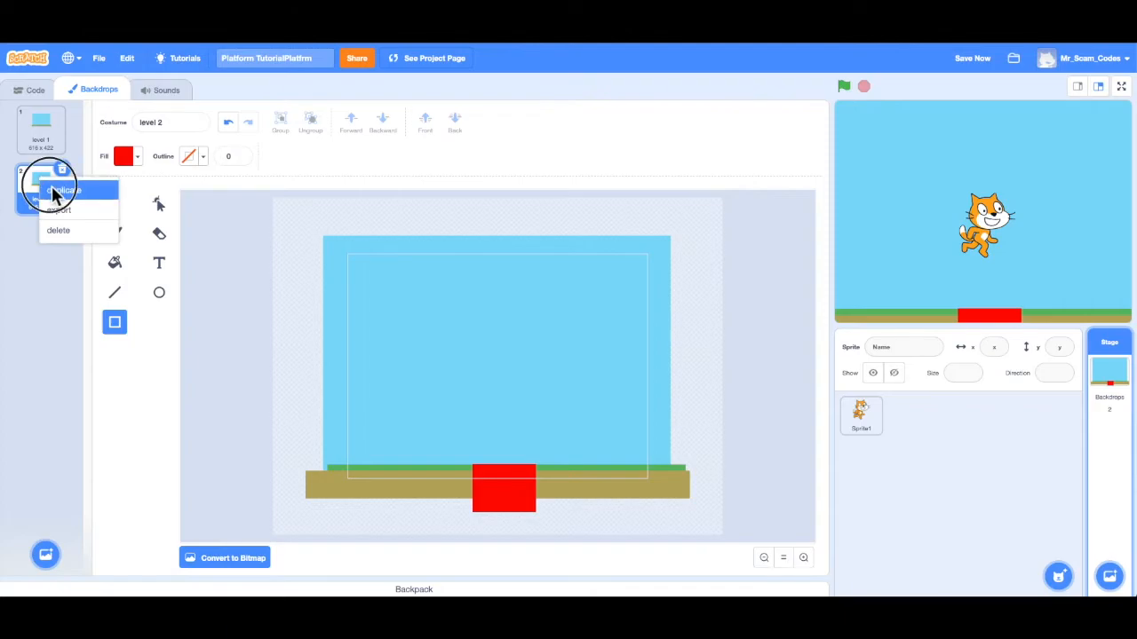
{"action": "left_click", "coordinate": [60, 190]}
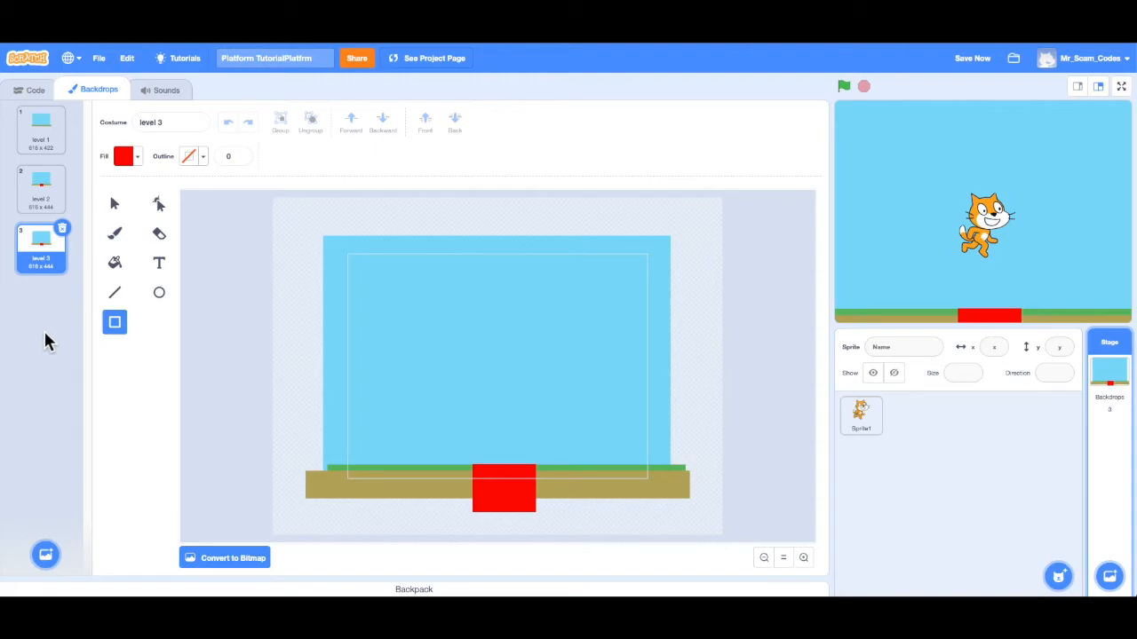
{"action": "mouse_move", "coordinate": [524, 453]}
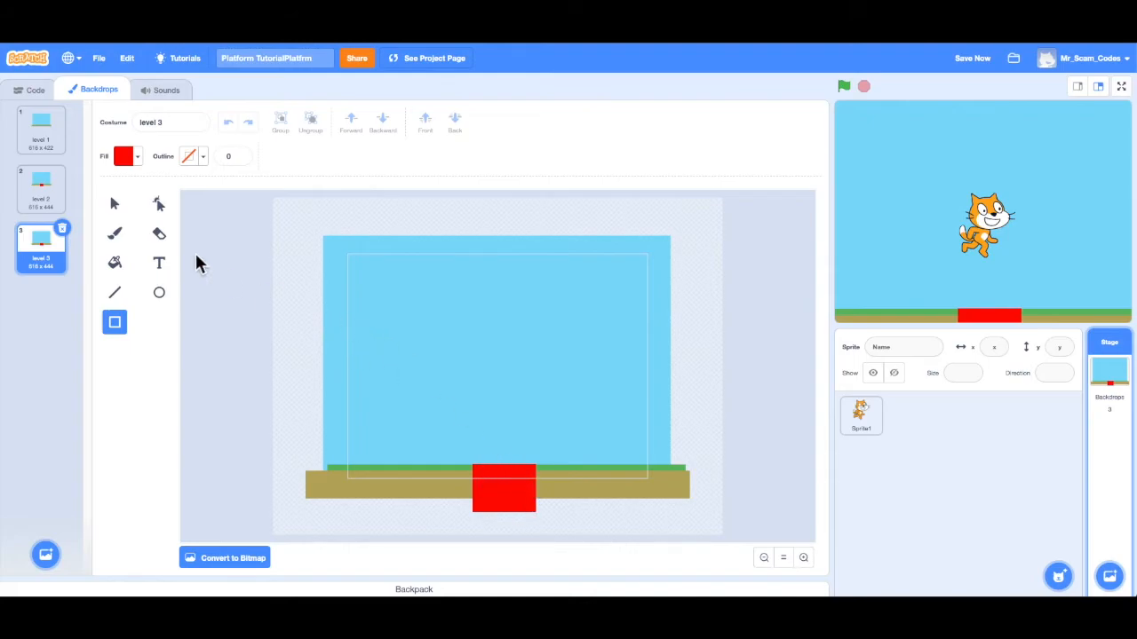
{"action": "left_click", "coordinate": [114, 203]}
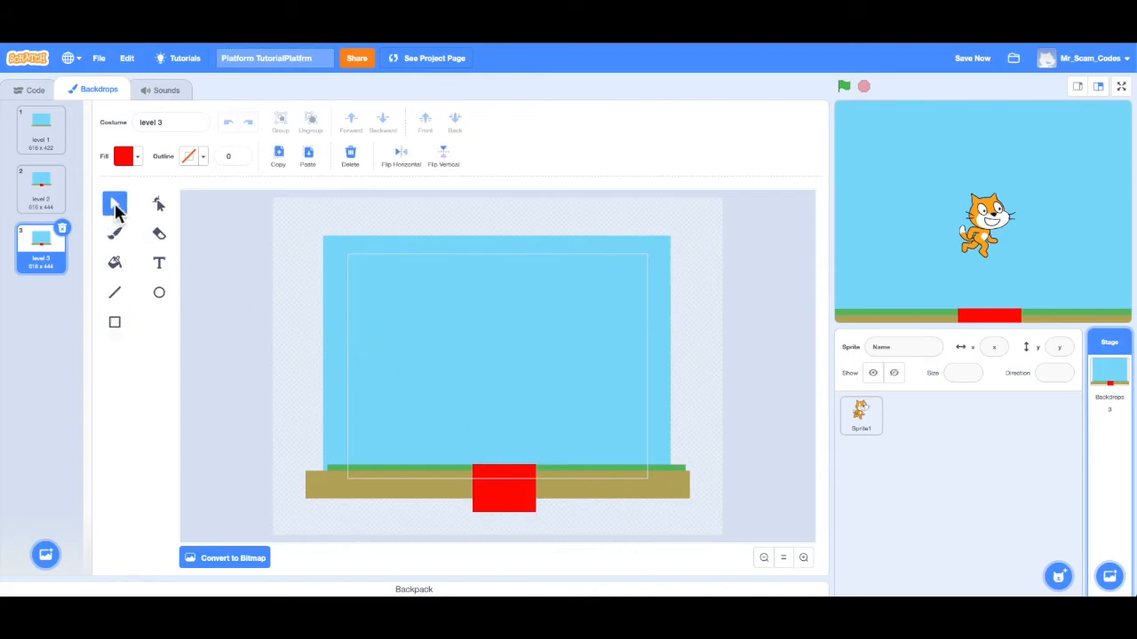
{"action": "left_click", "coordinate": [505, 488]}
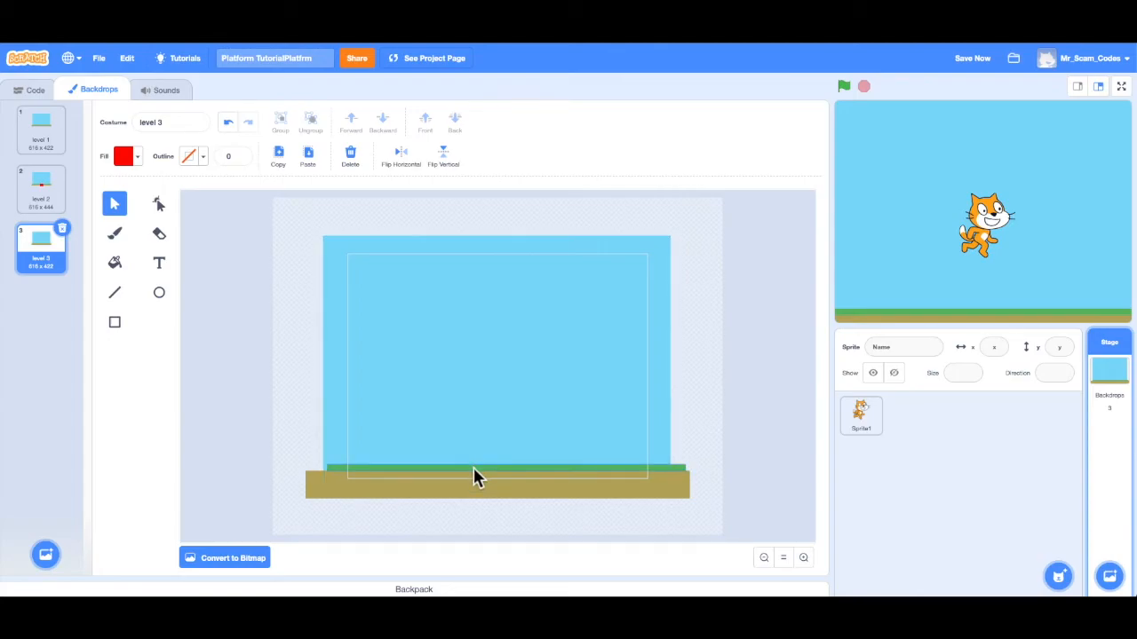
Step: Select the grass and dirt shapes and shrink them into a short platform at the lower left
{"action": "left_click", "coordinate": [497, 483]}
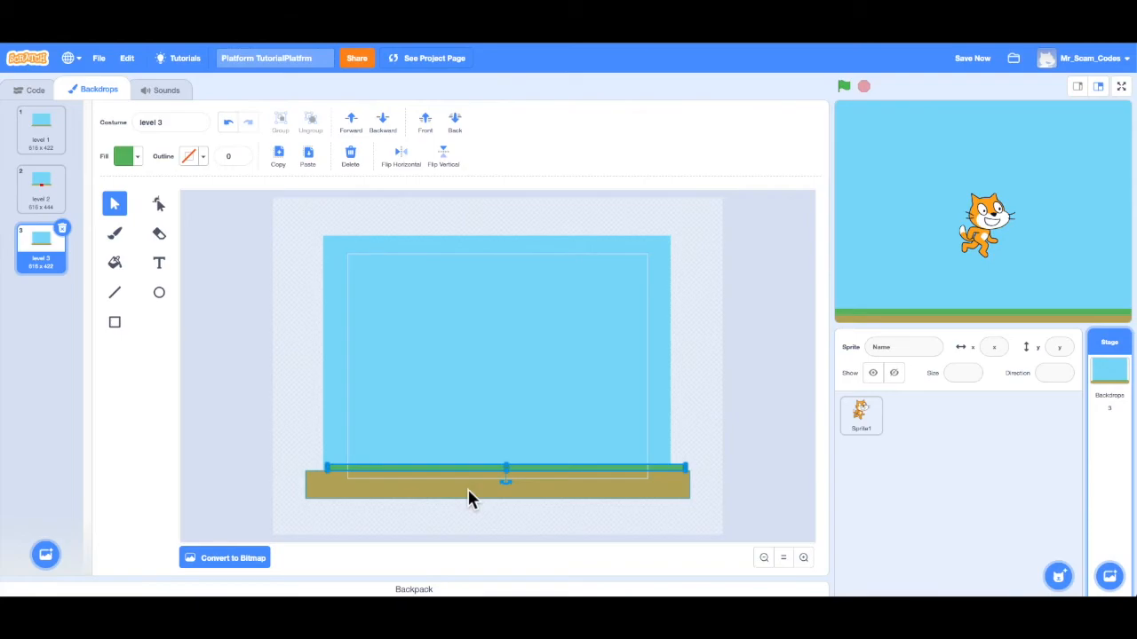
{"action": "left_click", "coordinate": [470, 483]}
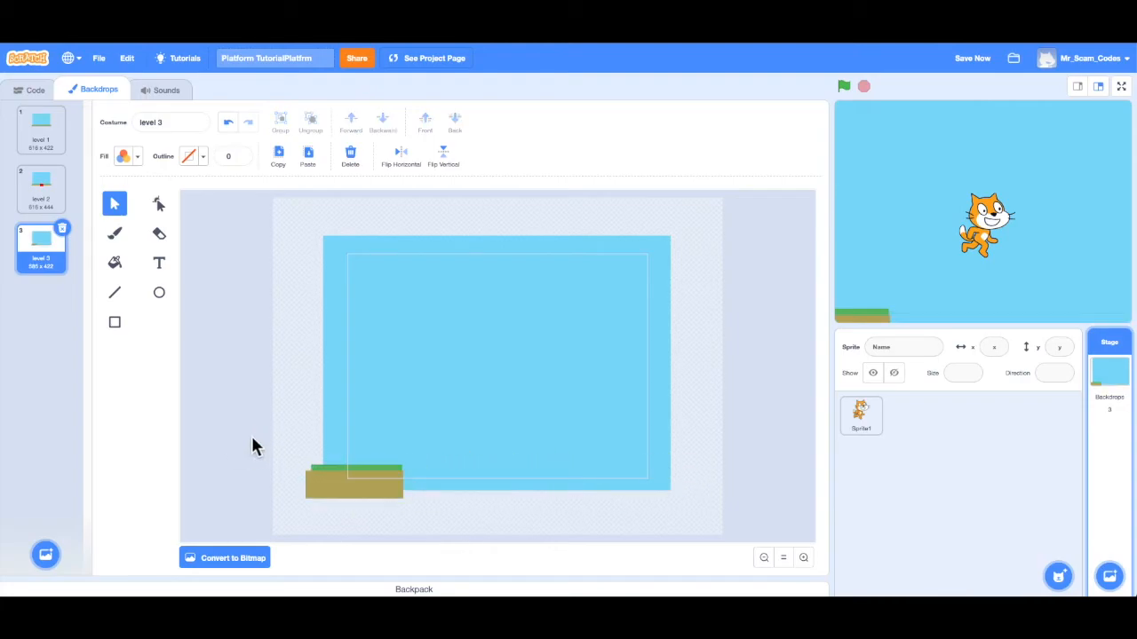
{"action": "left_click", "coordinate": [353, 483]}
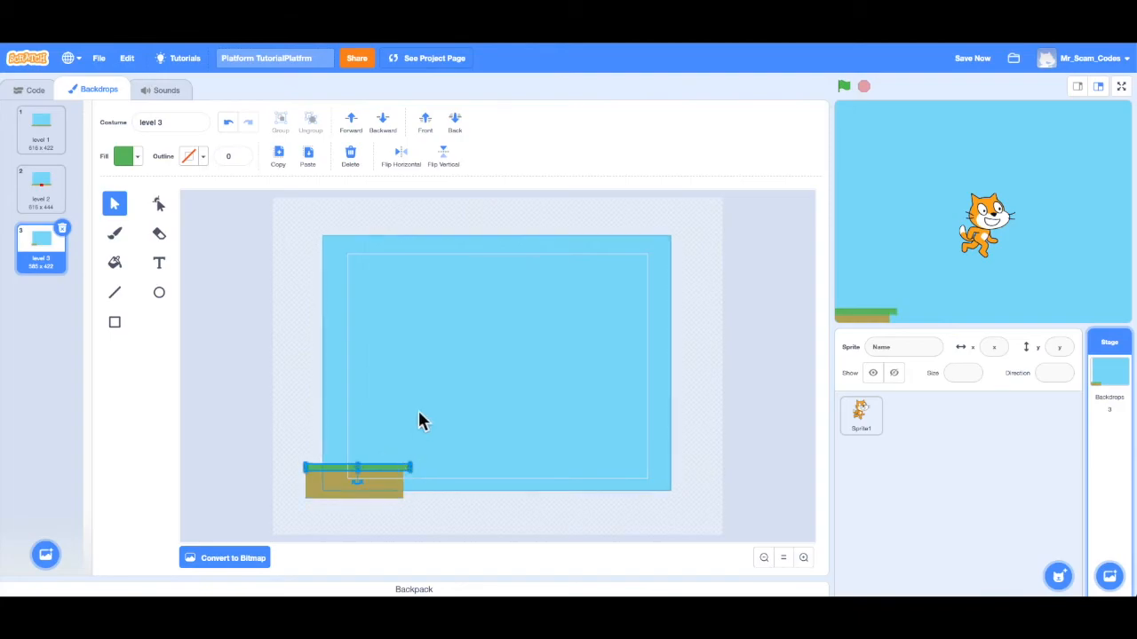
{"action": "mouse_move", "coordinate": [441, 401]}
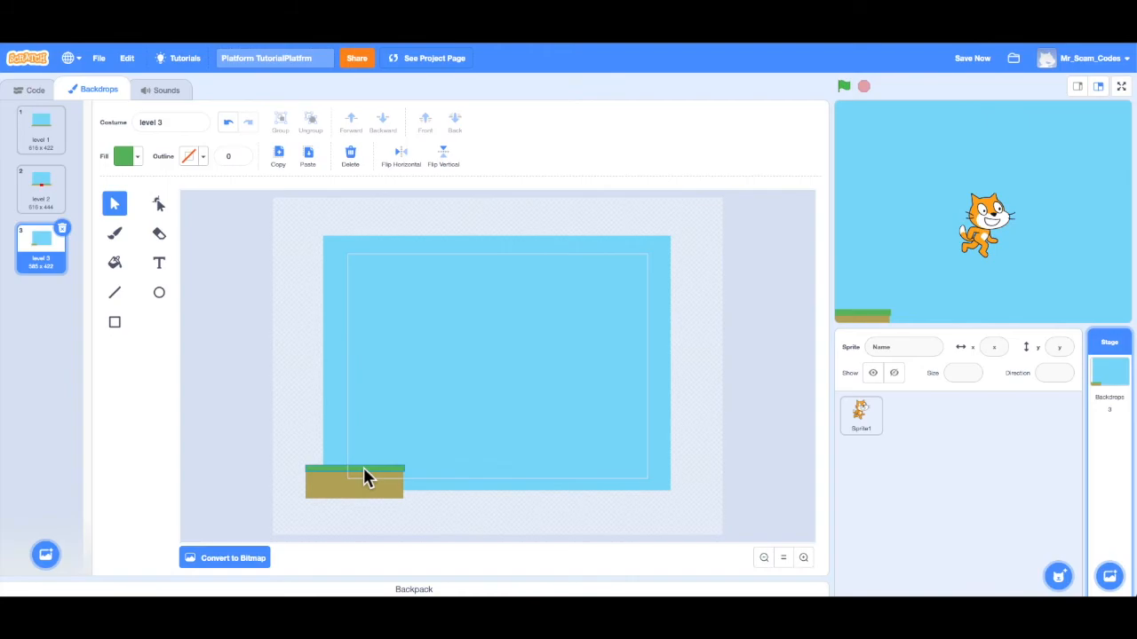
Step: Duplicate the lower-left platform into copies at the middle and right, then compare with levels 1 and 2
{"action": "left_click", "coordinate": [364, 480]}
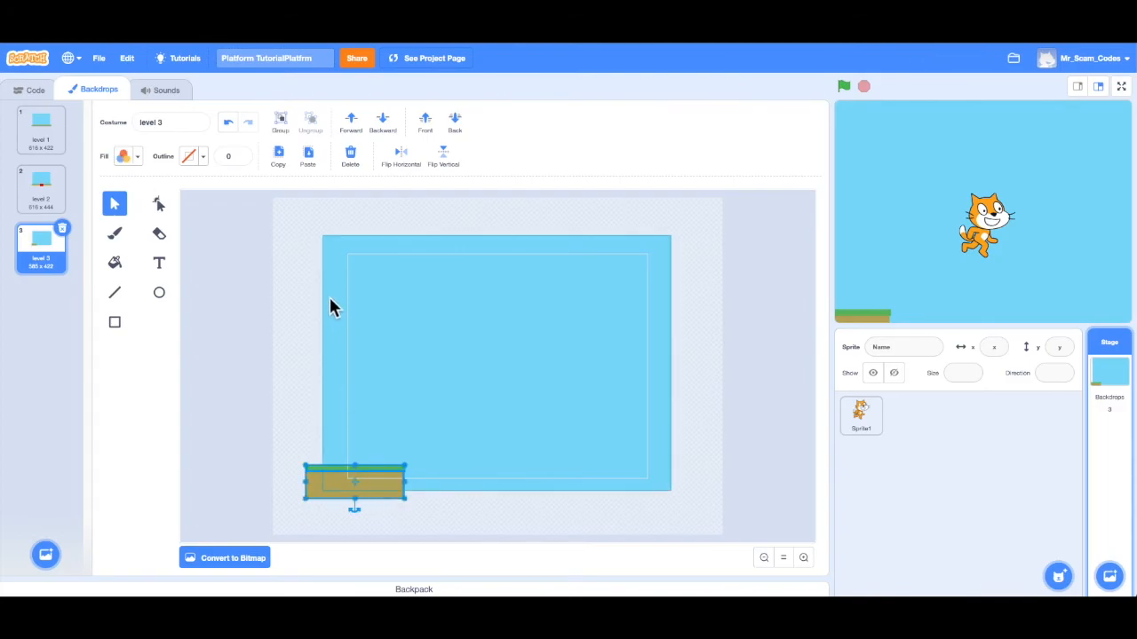
{"action": "mouse_move", "coordinate": [278, 158]}
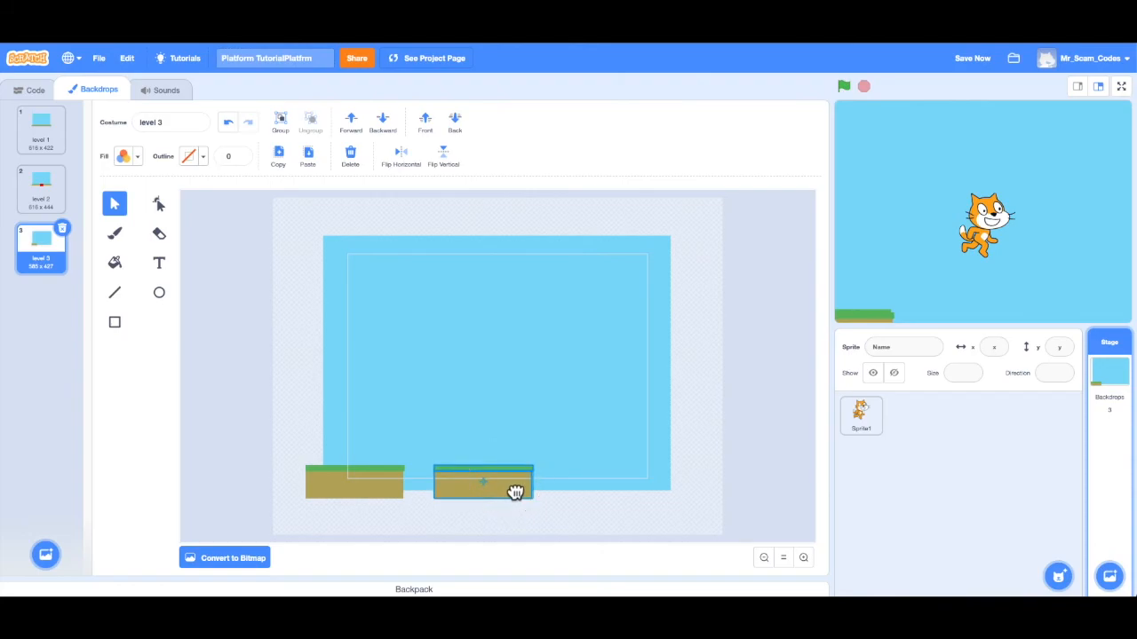
{"action": "left_click", "coordinate": [483, 483]}
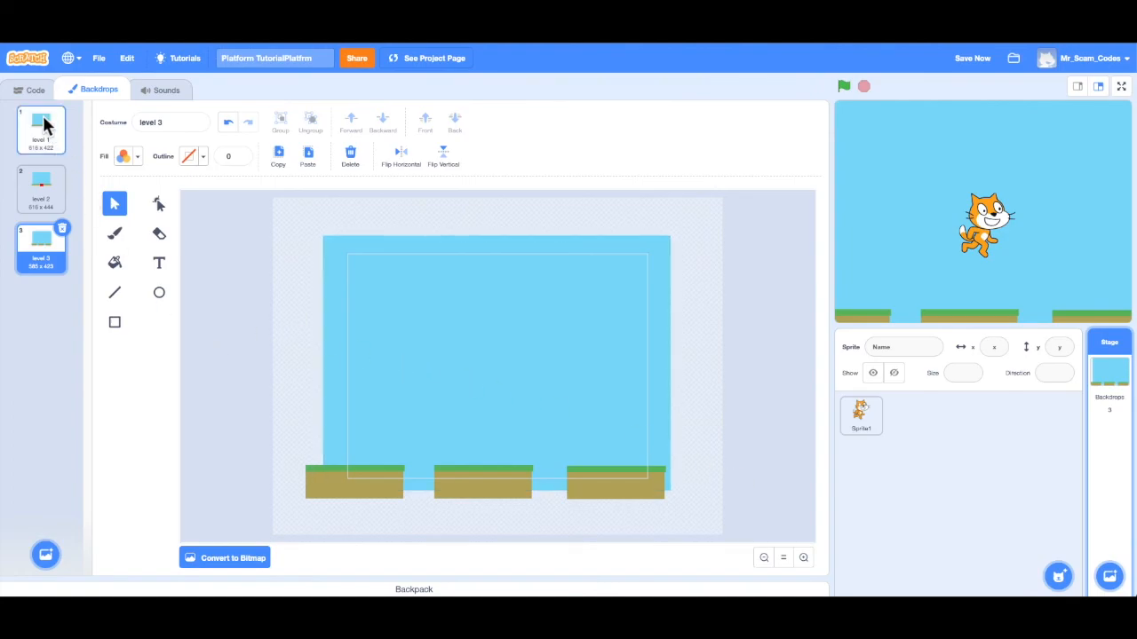
{"action": "left_click", "coordinate": [39, 186]}
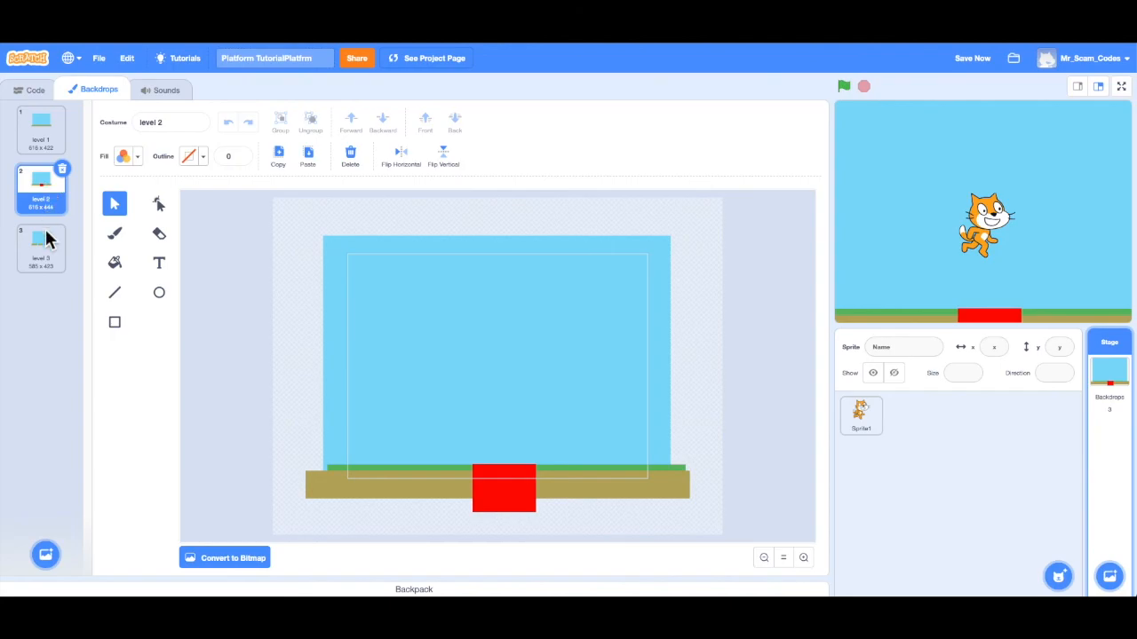
{"action": "left_click", "coordinate": [39, 247]}
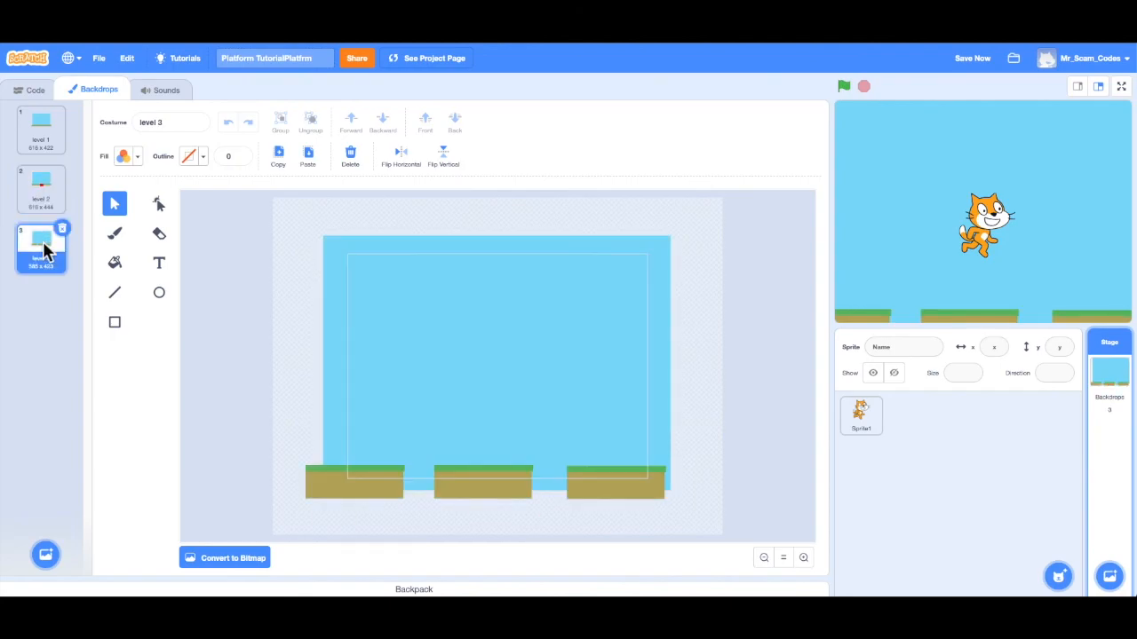